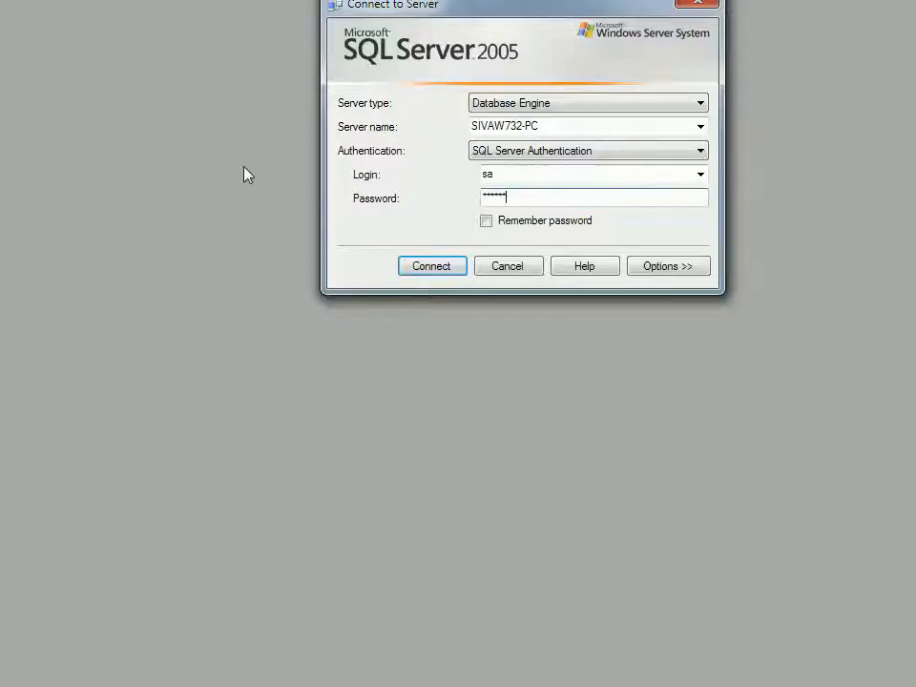
Connect to the SIVAW732-PC database engine using the SQL Server Authentication login
click(431, 265)
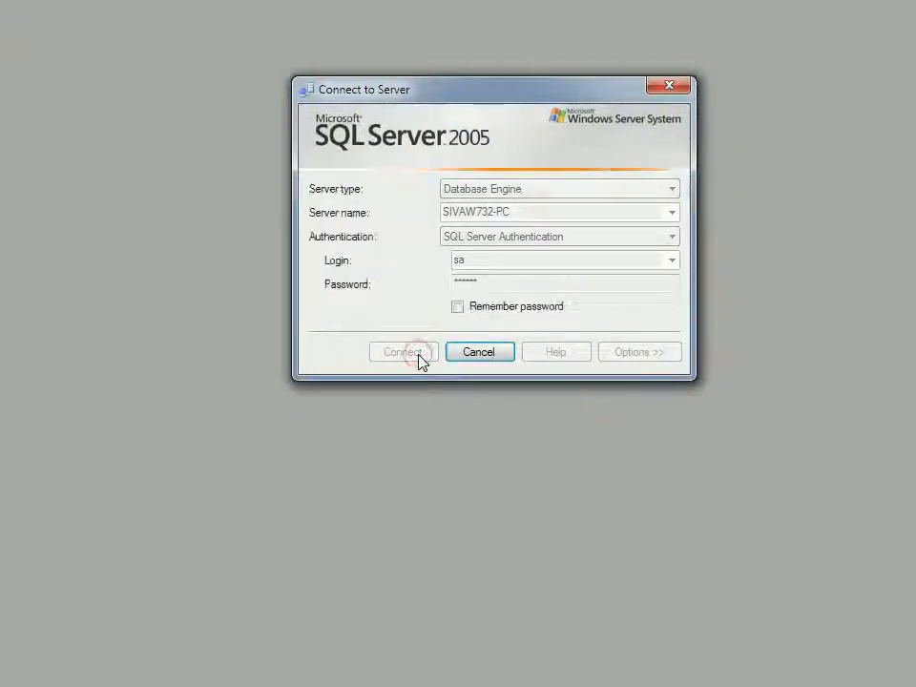
click(403, 352)
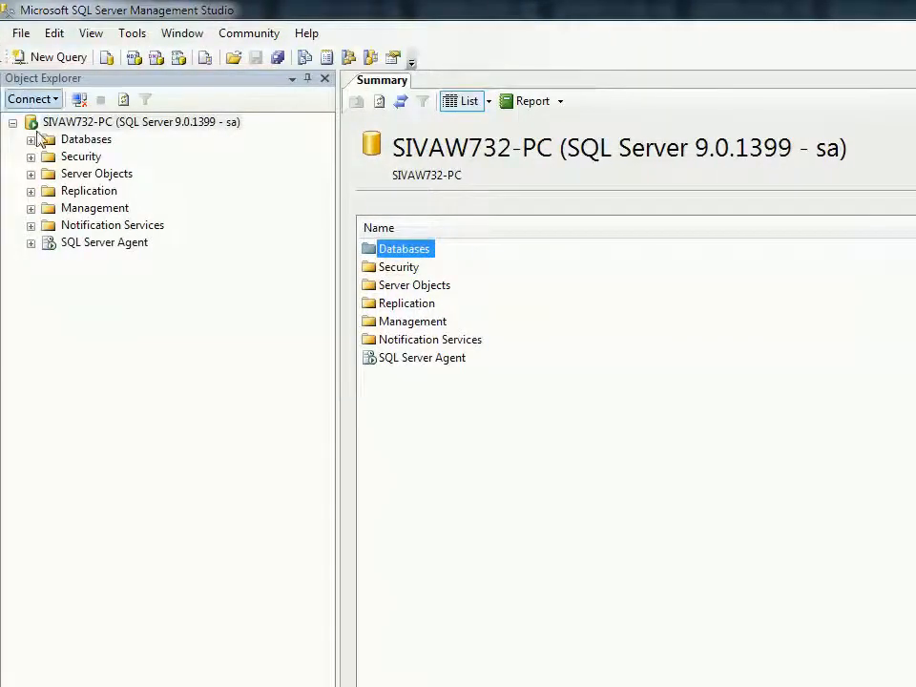
Expand Databases > pubs > Tables > dbo.authors to reveal the table's columns
click(31, 139)
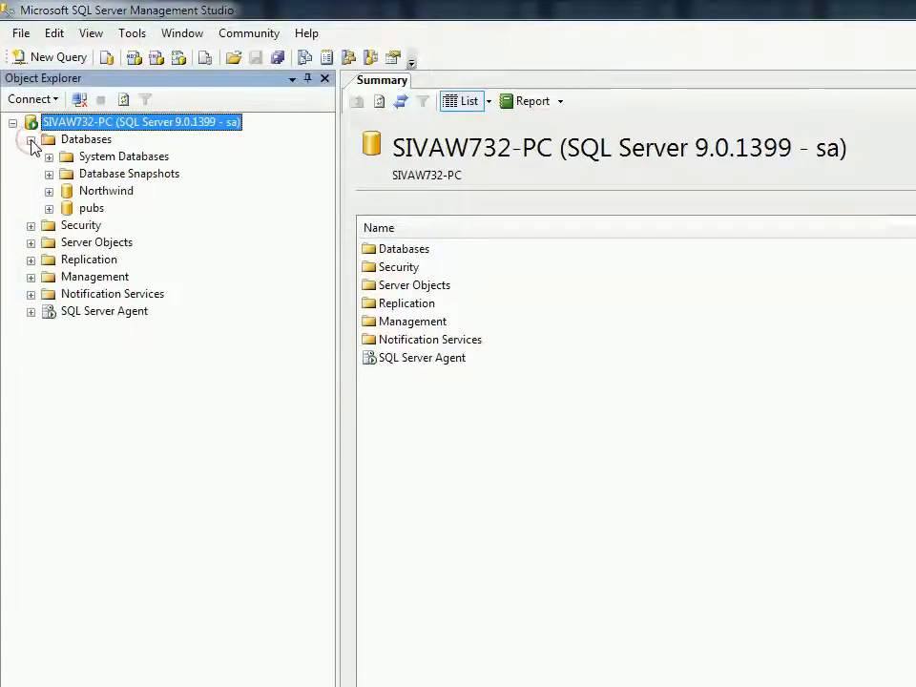
click(48, 208)
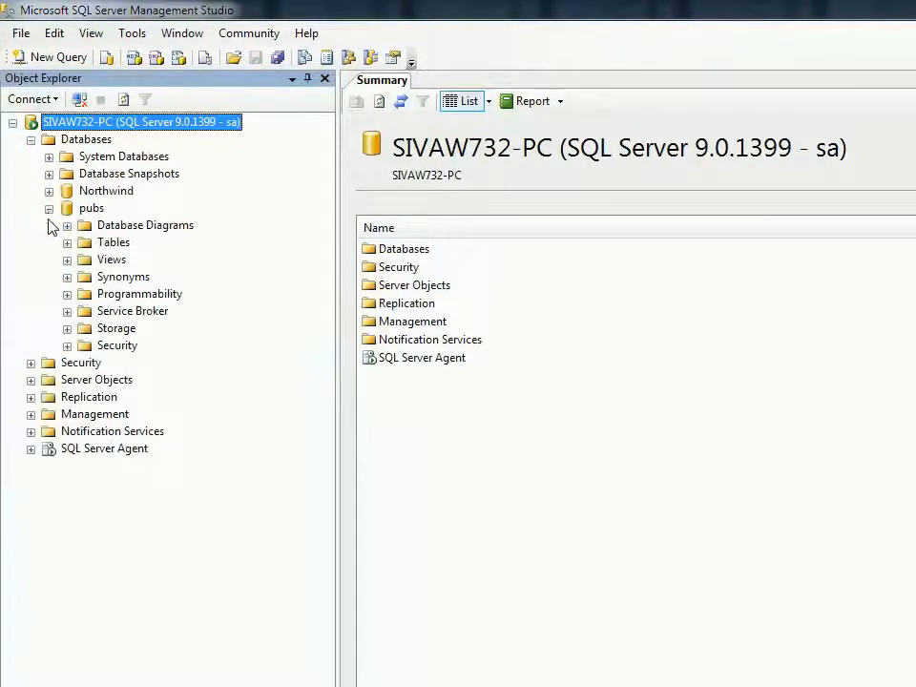
click(67, 241)
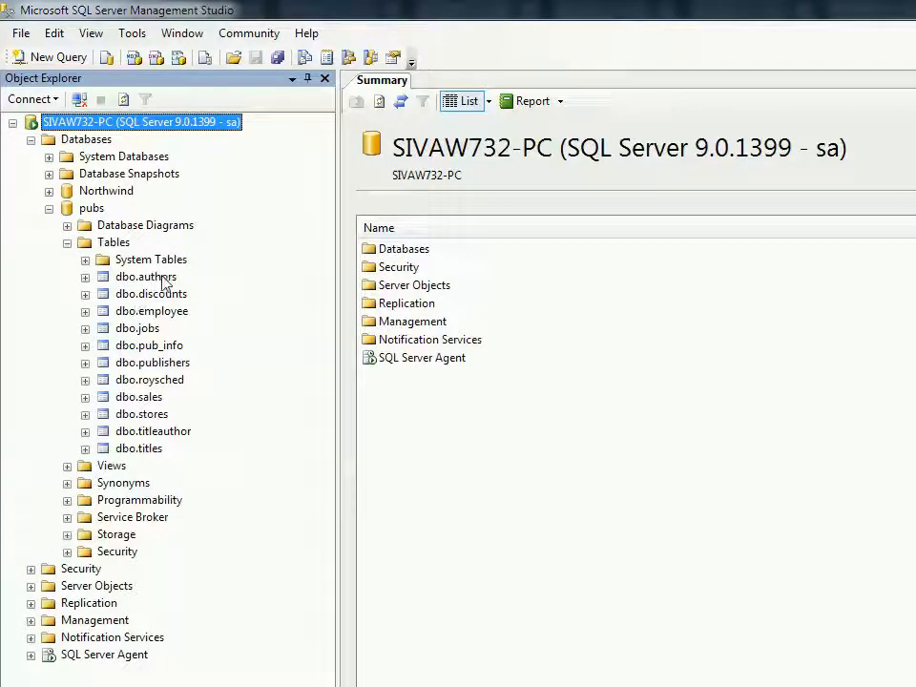
mouse_move(84, 277)
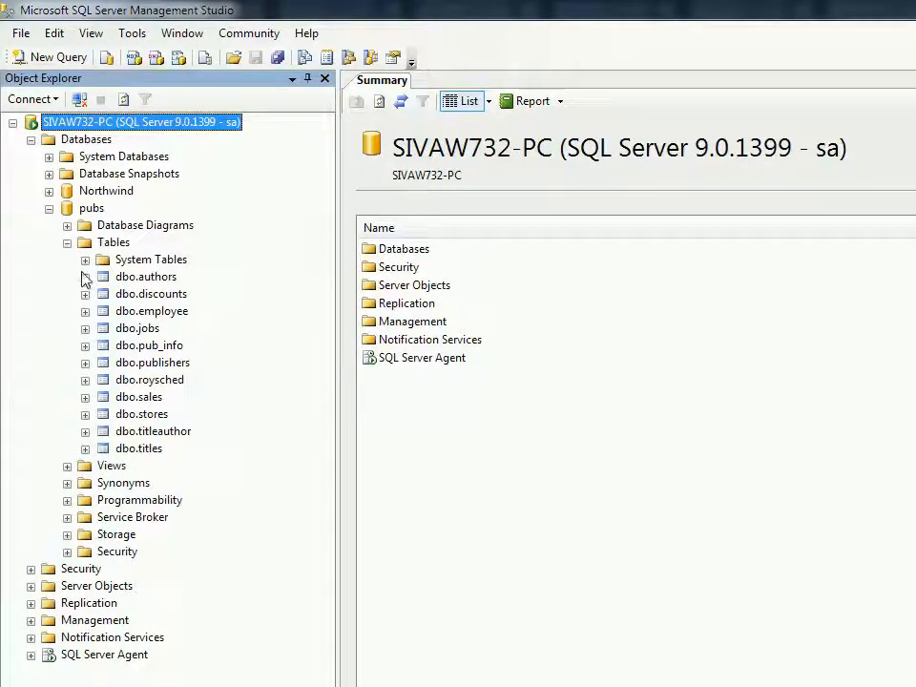
click(85, 275)
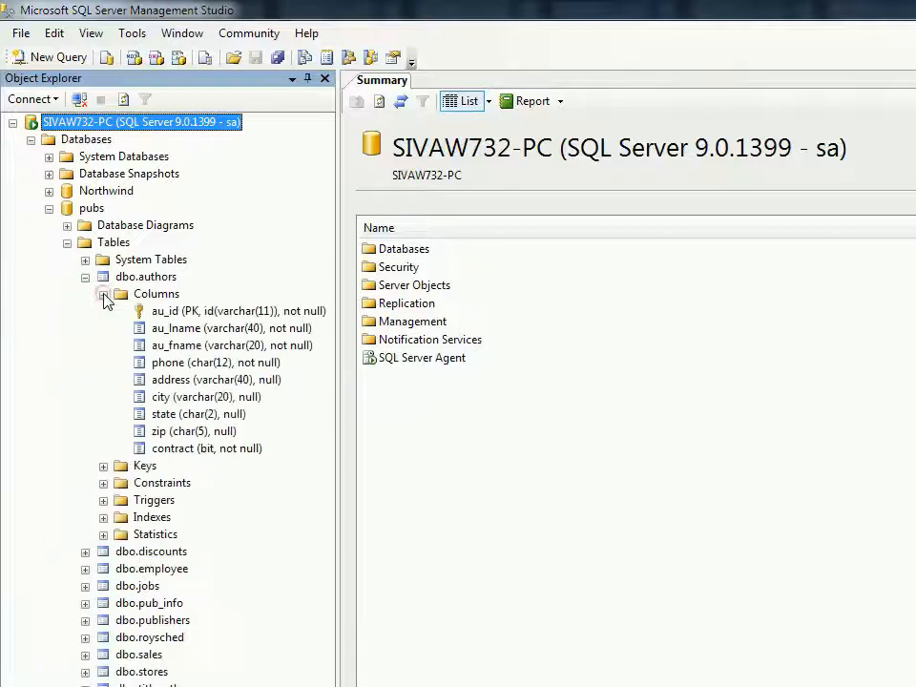
mouse_move(220, 399)
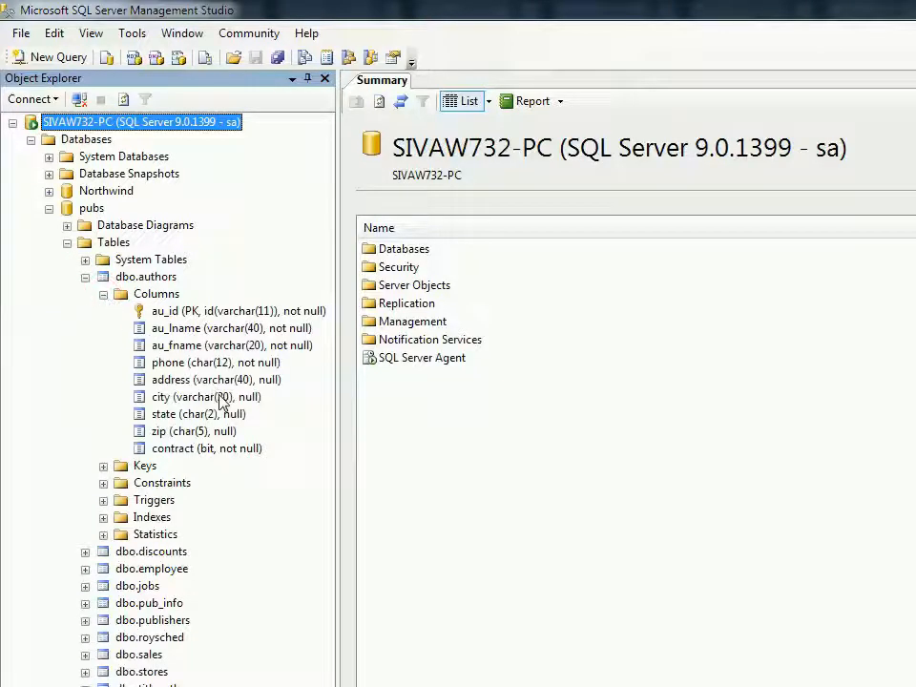
Inspect the au_lname, city and state columns of the authors table
click(230, 329)
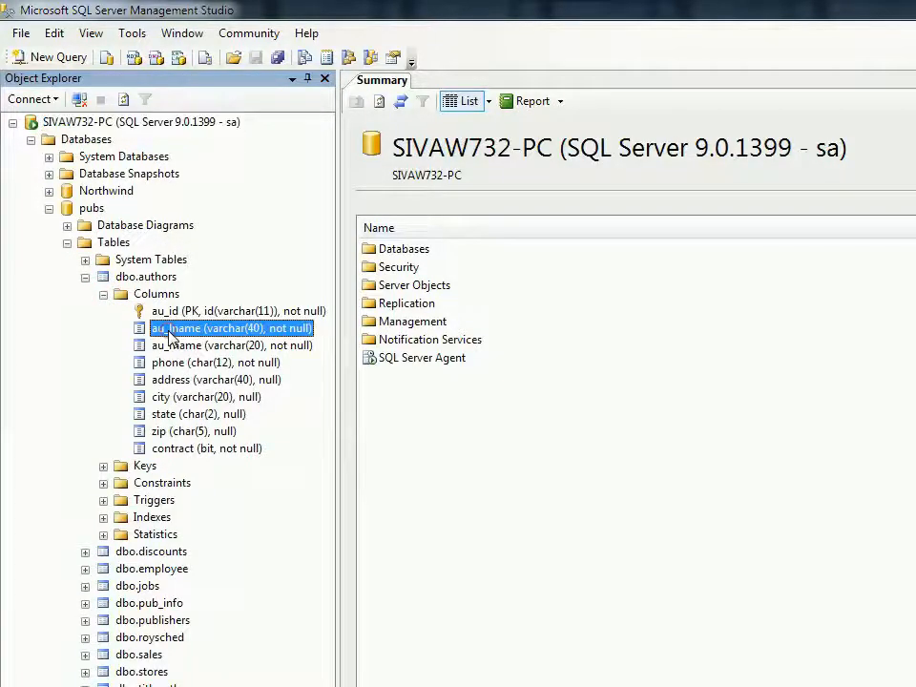
click(229, 327)
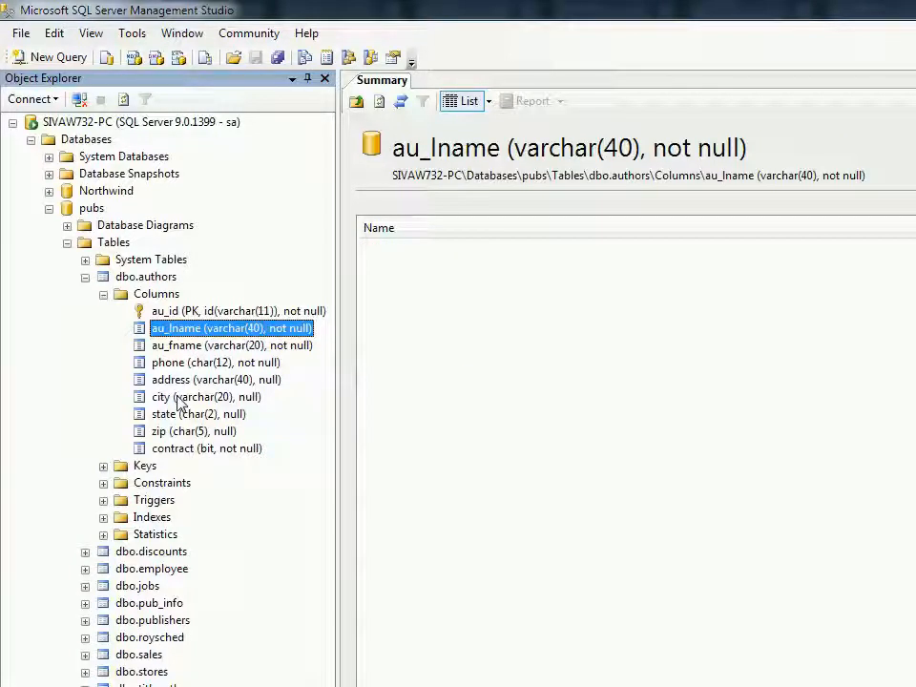
click(207, 396)
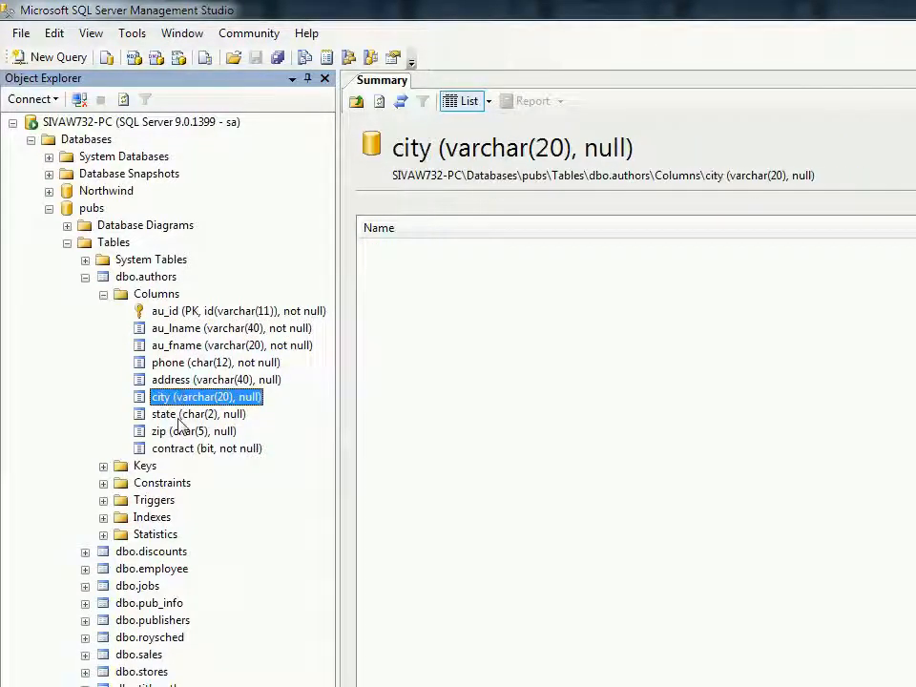
click(198, 413)
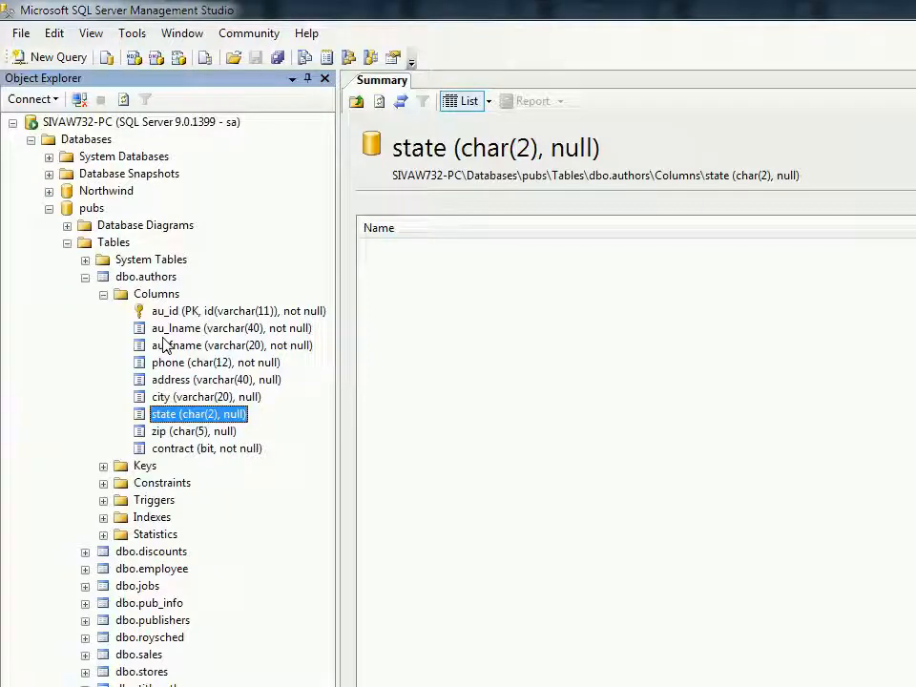
mouse_move(55, 58)
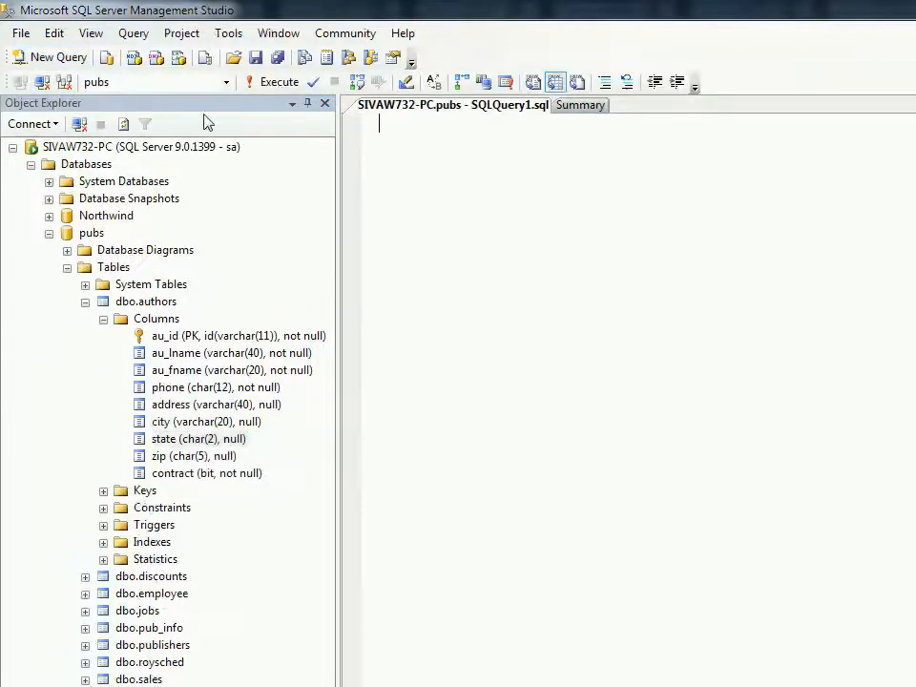
Copy the 'Select au_lname,city,State from authors' string from LoadData's AuthorsSql line
click(616, 668)
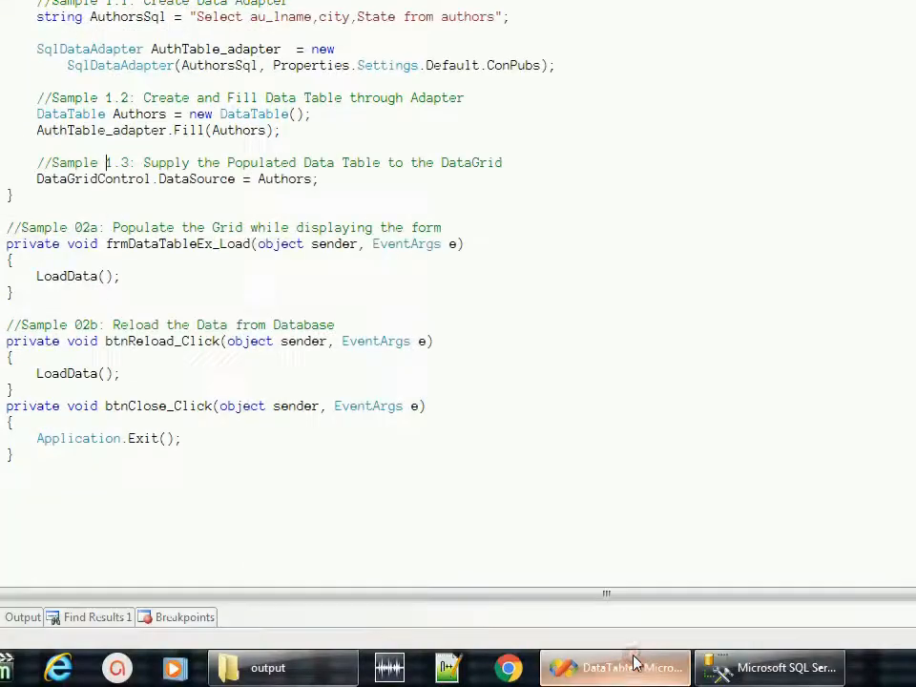
click(615, 667)
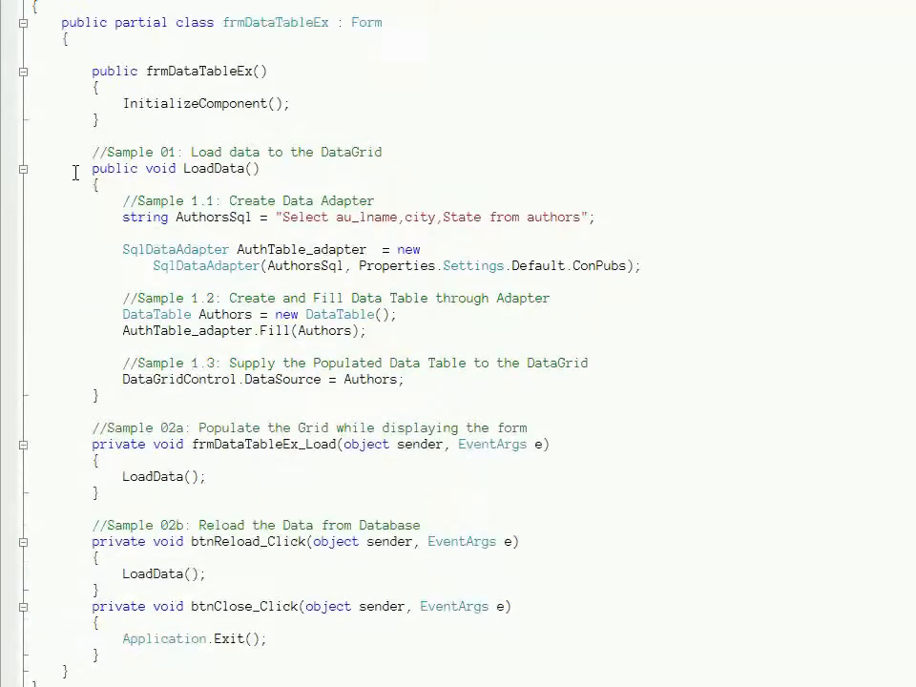
drag(92, 169, 99, 396)
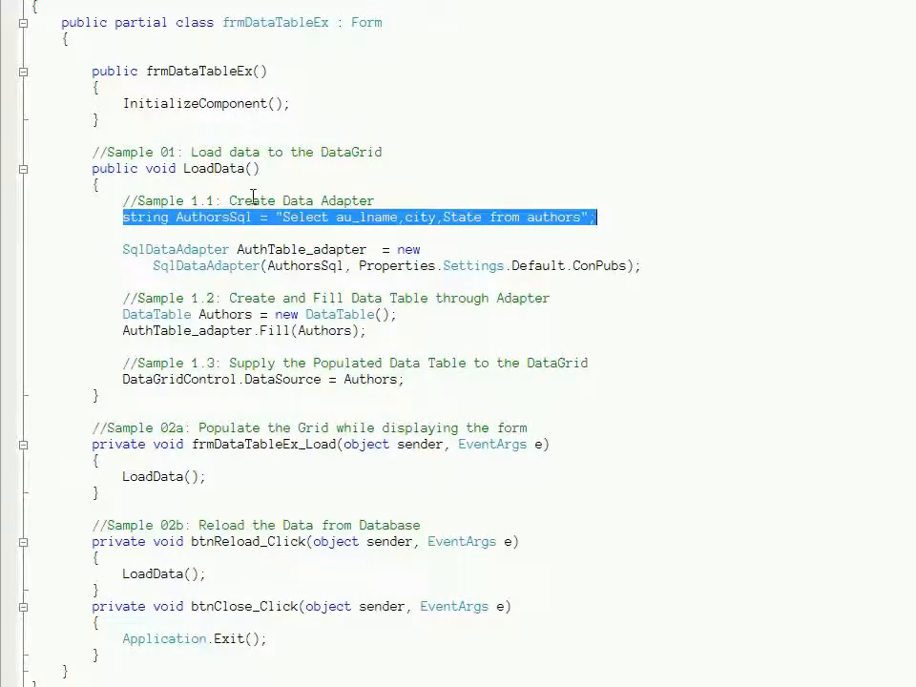
click(282, 217)
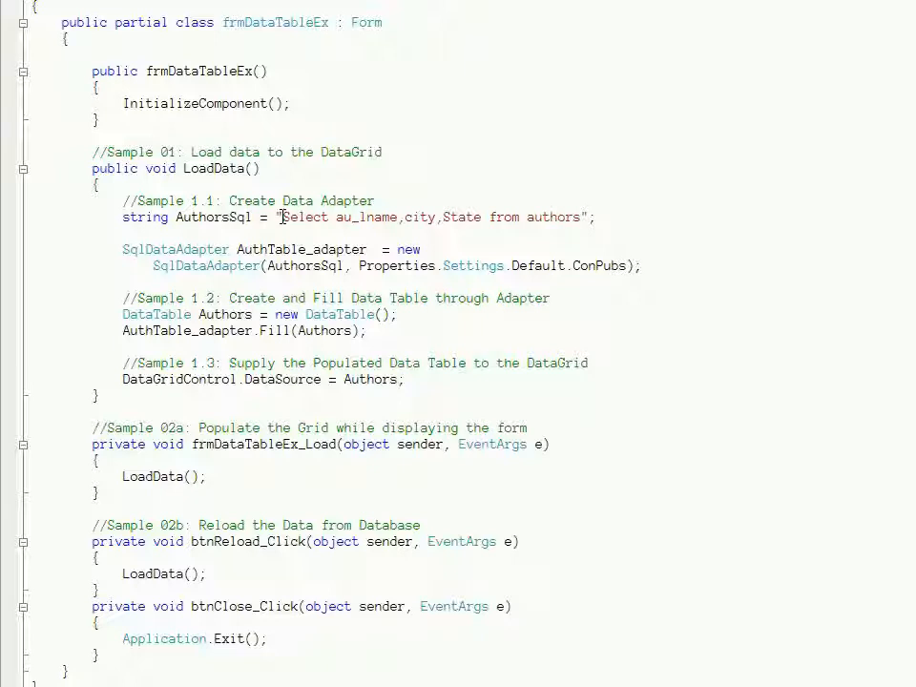
drag(282, 217, 523, 217)
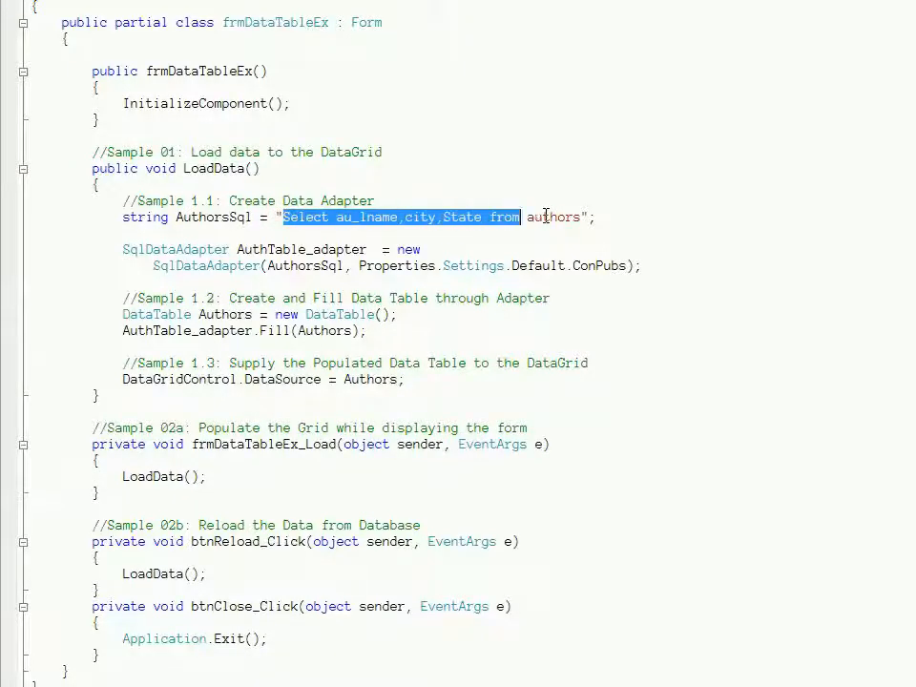
right_click(554, 216)
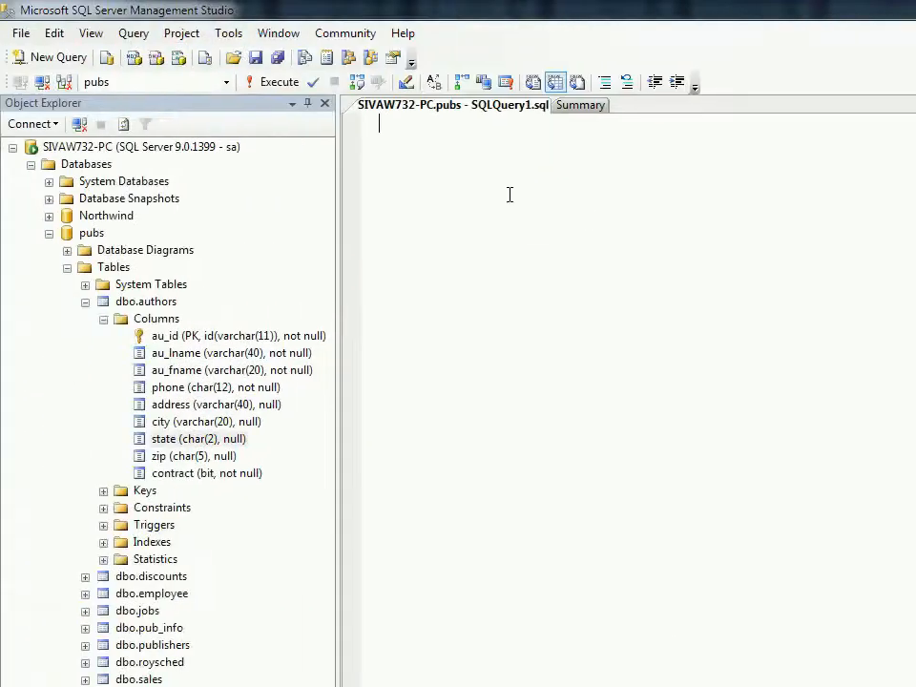
Paste the authors query into the pubs query editor and execute it
right_click(510, 195)
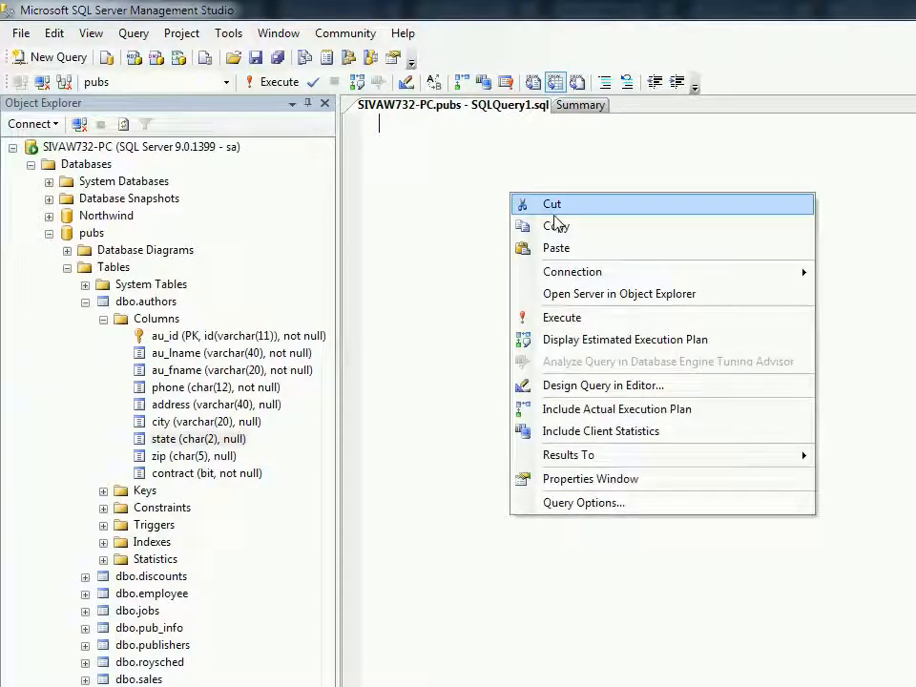
mouse_move(556, 226)
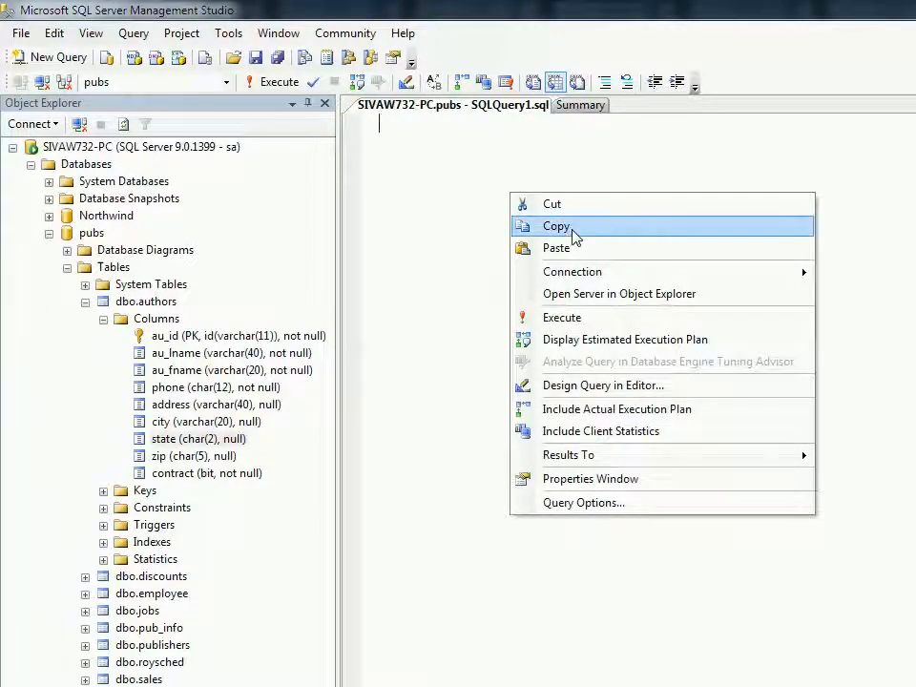
mouse_move(573, 248)
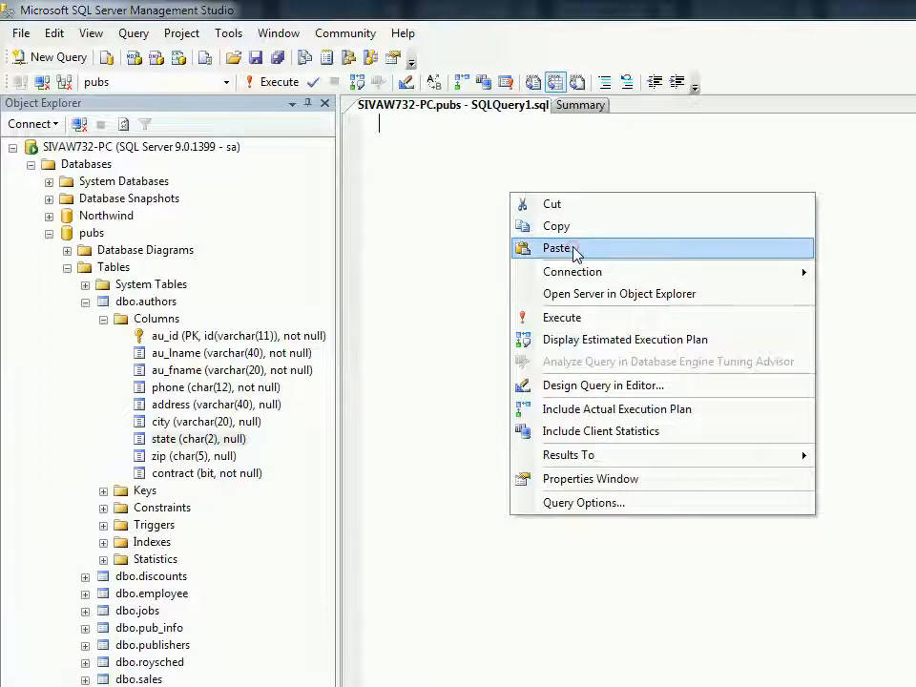
click(556, 248)
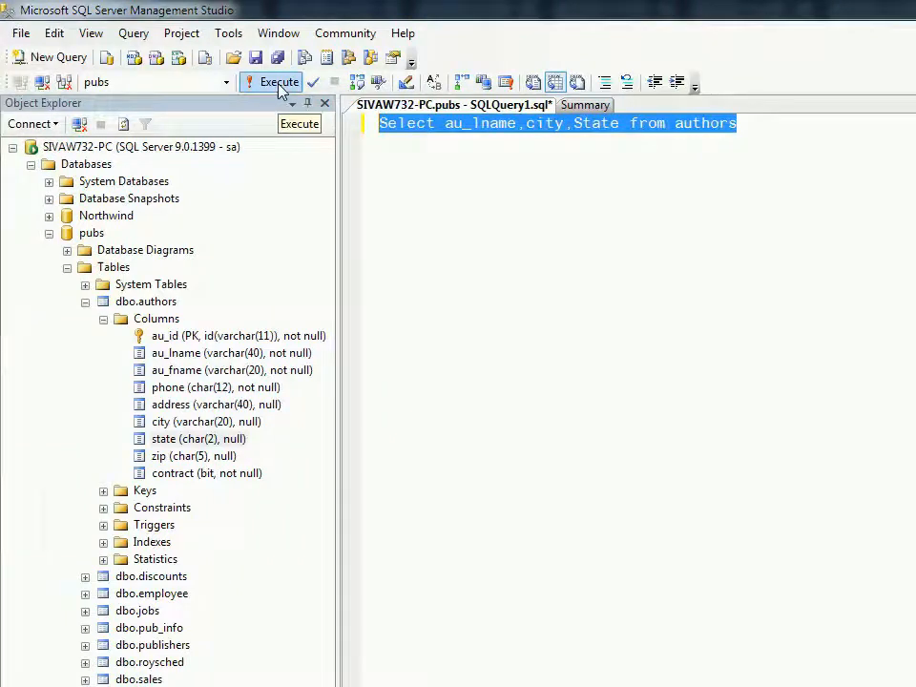
click(272, 81)
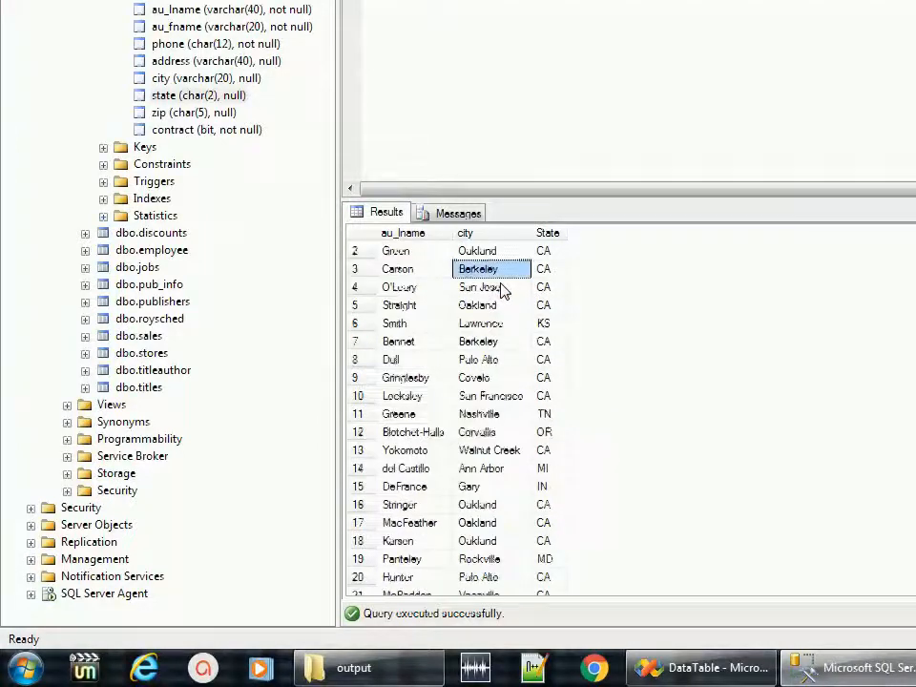
scroll(up, 3)
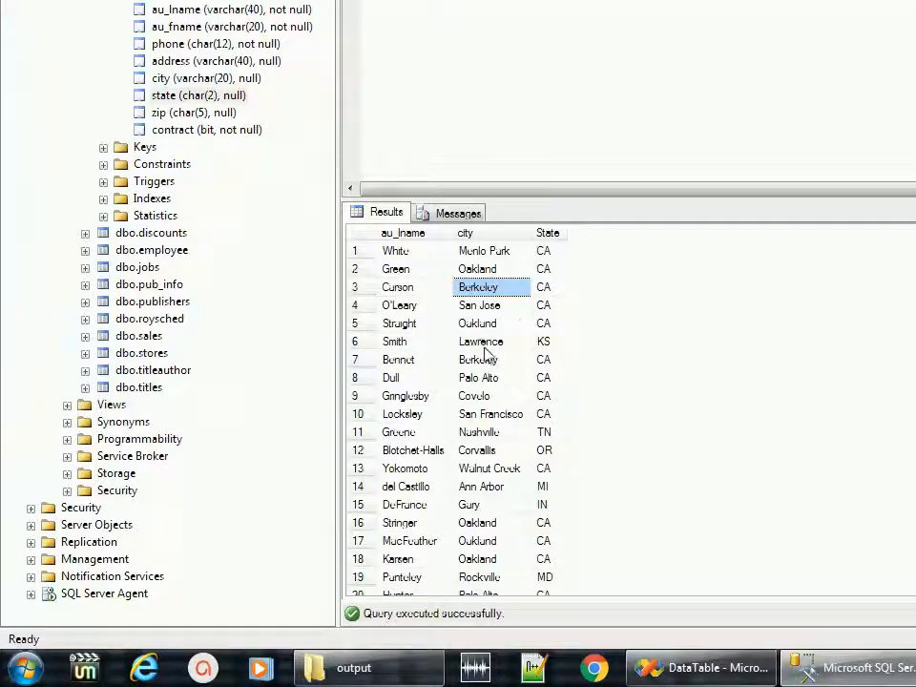
click(403, 233)
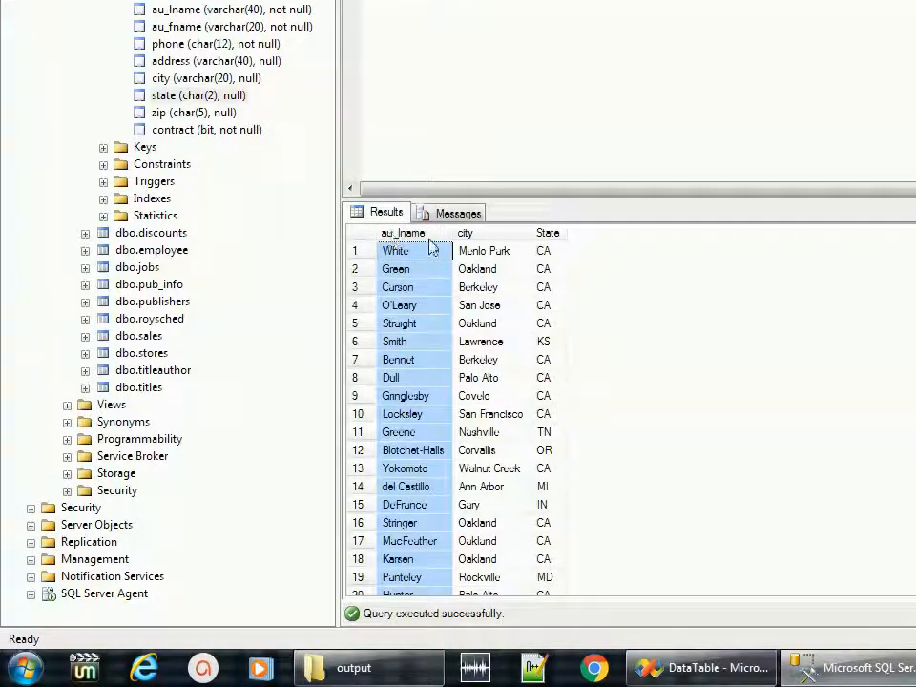
scroll(down, 3)
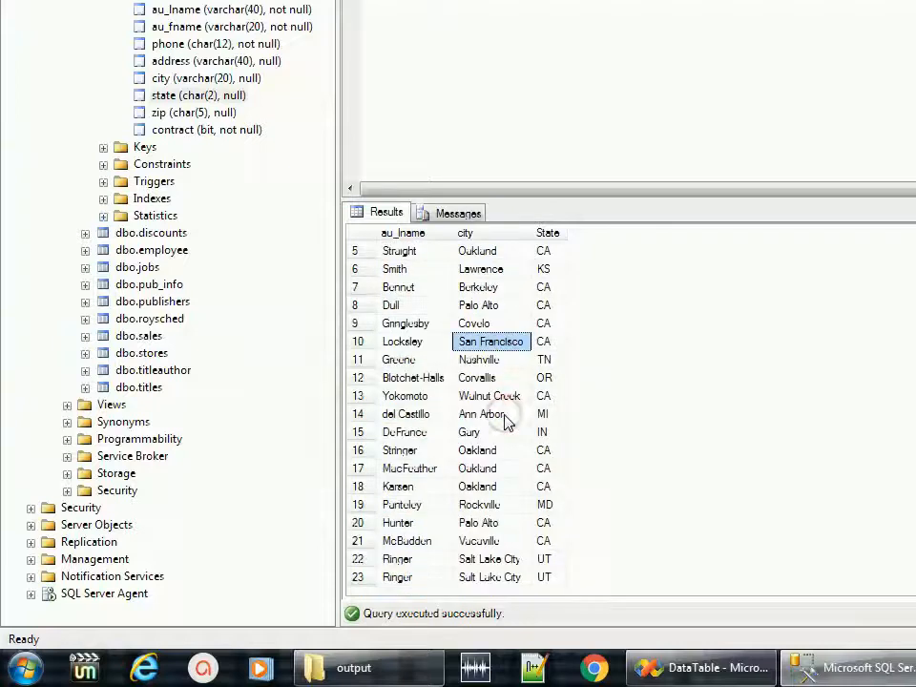
mouse_move(392, 580)
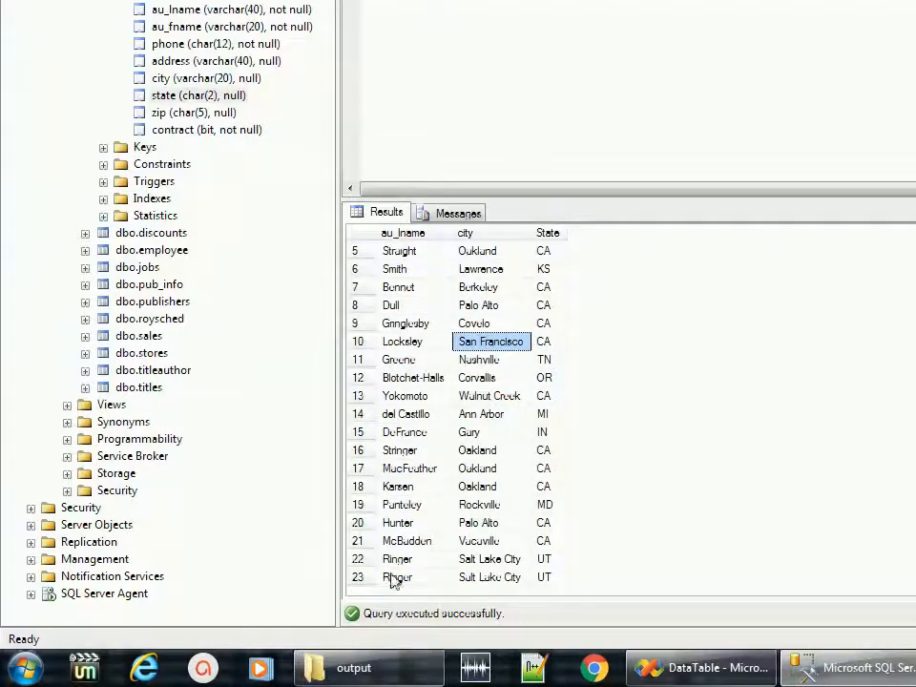
scroll(up, 3)
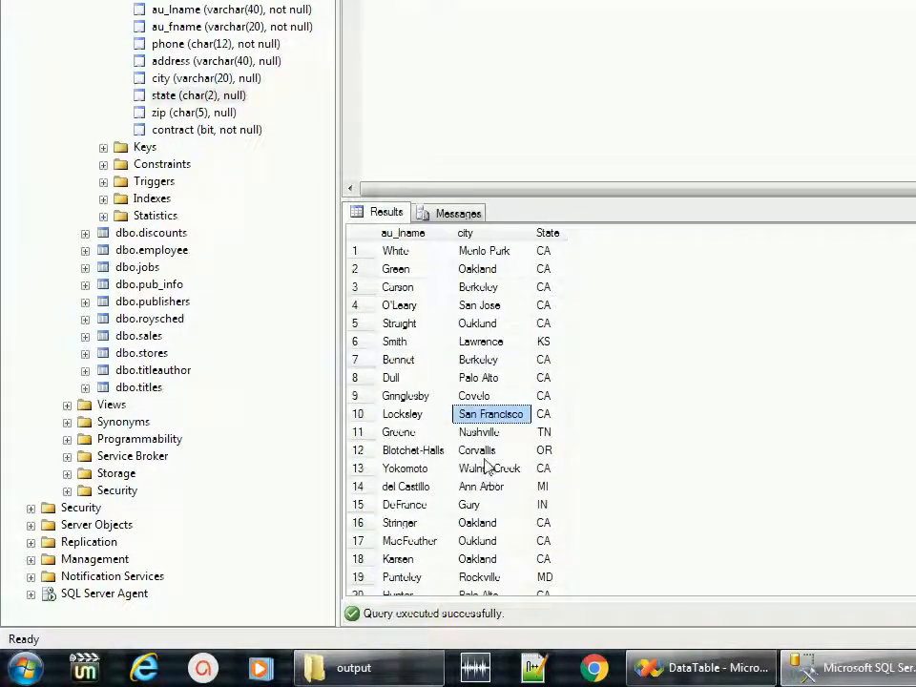
mouse_move(739, 320)
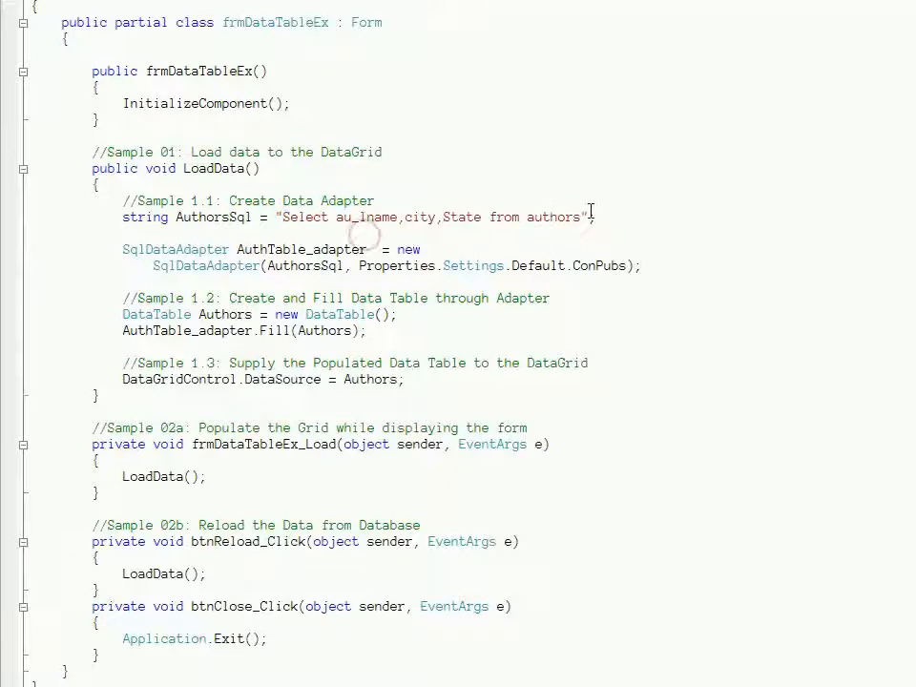
drag(123, 201, 595, 217)
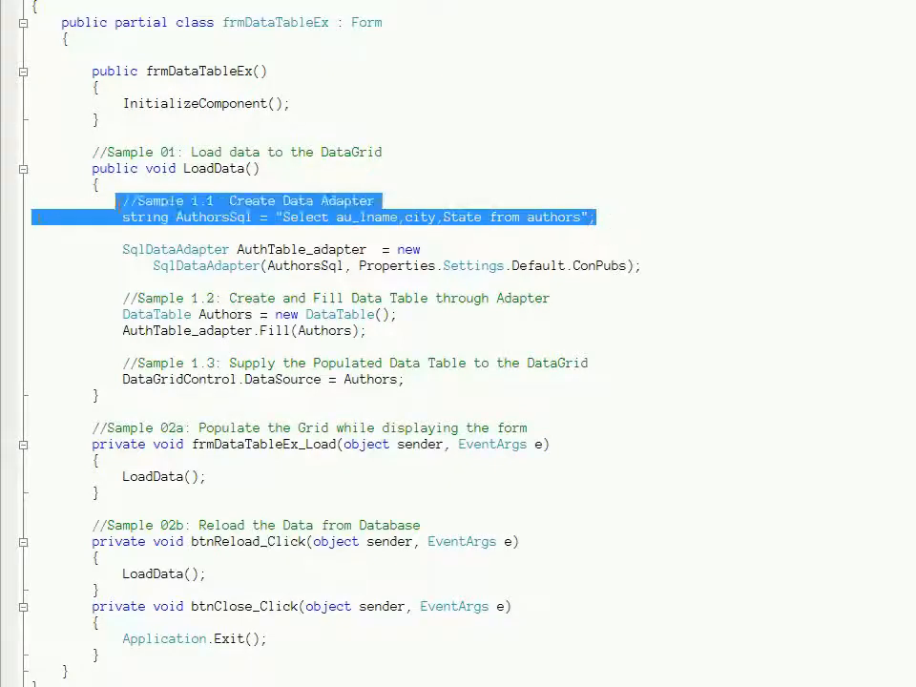
click(324, 217)
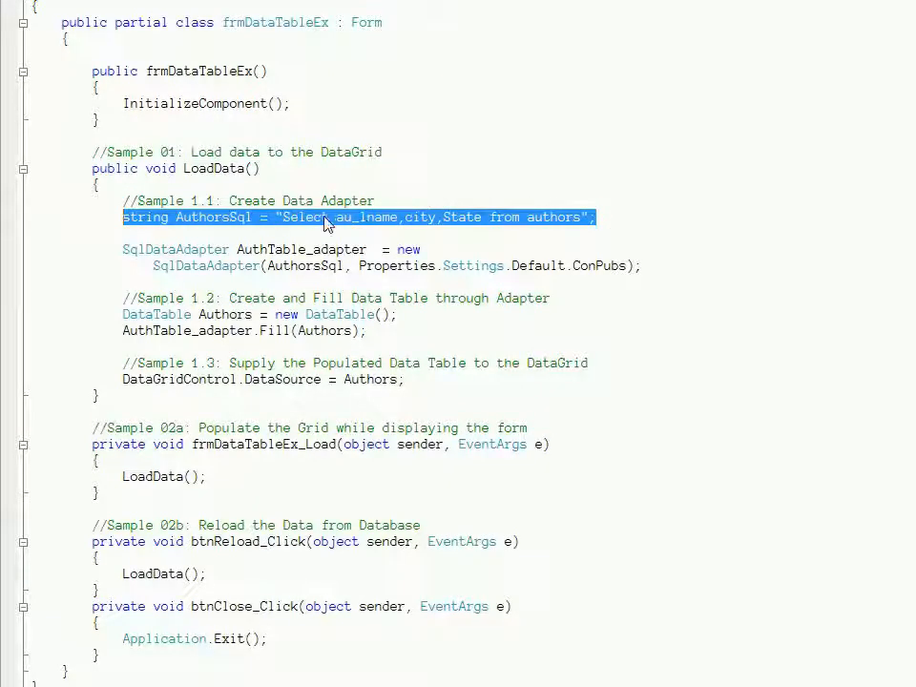
mouse_move(546, 231)
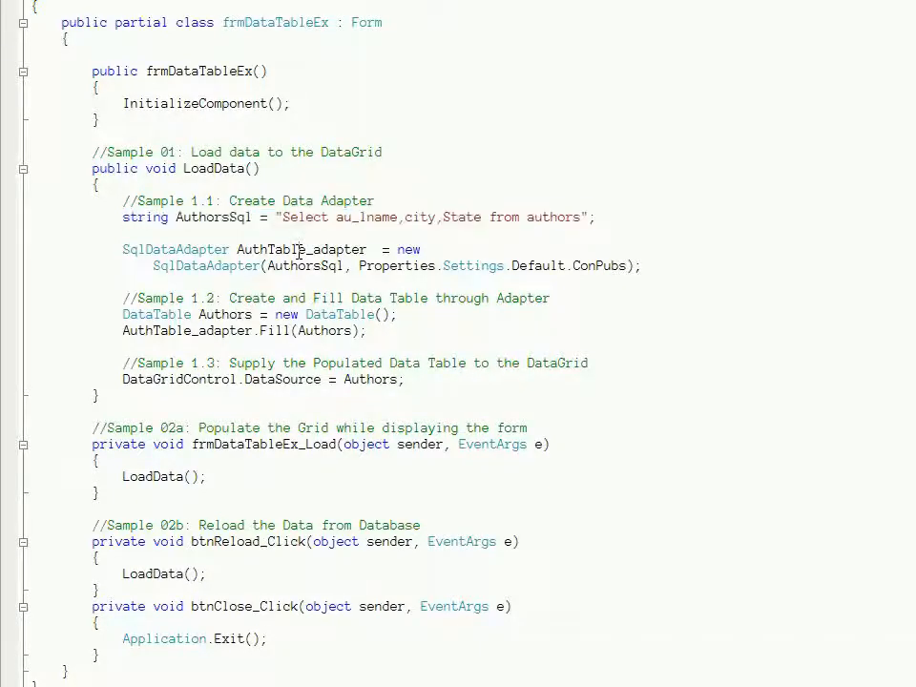
double_click(176, 249)
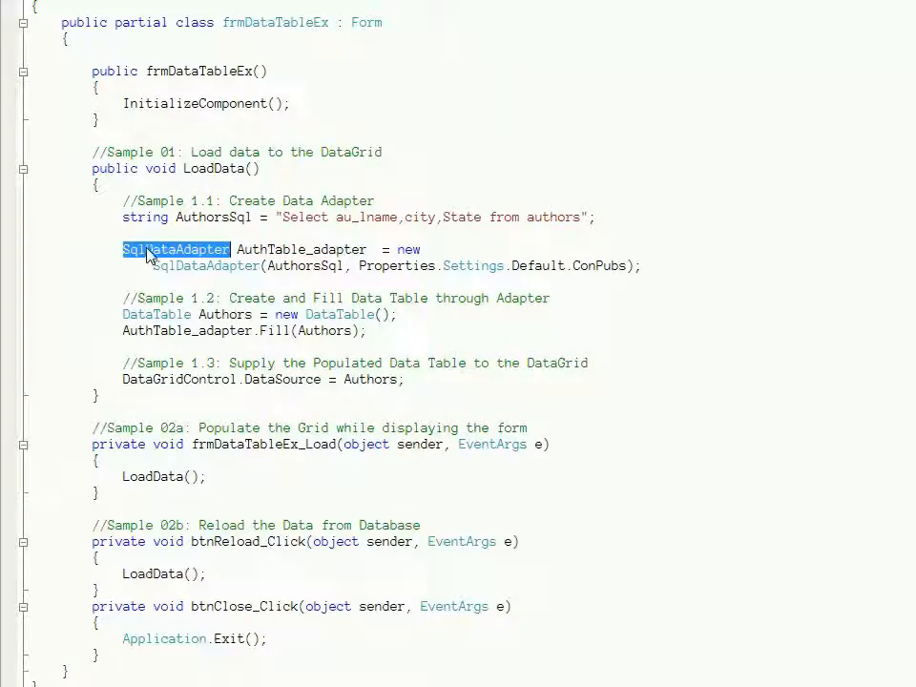
mouse_move(294, 279)
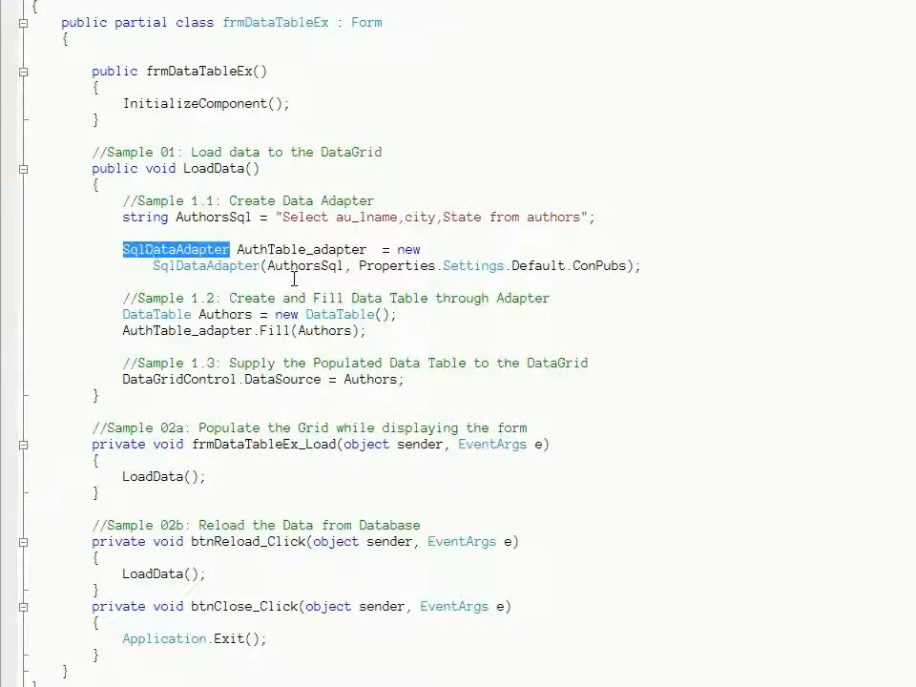
mouse_move(303, 265)
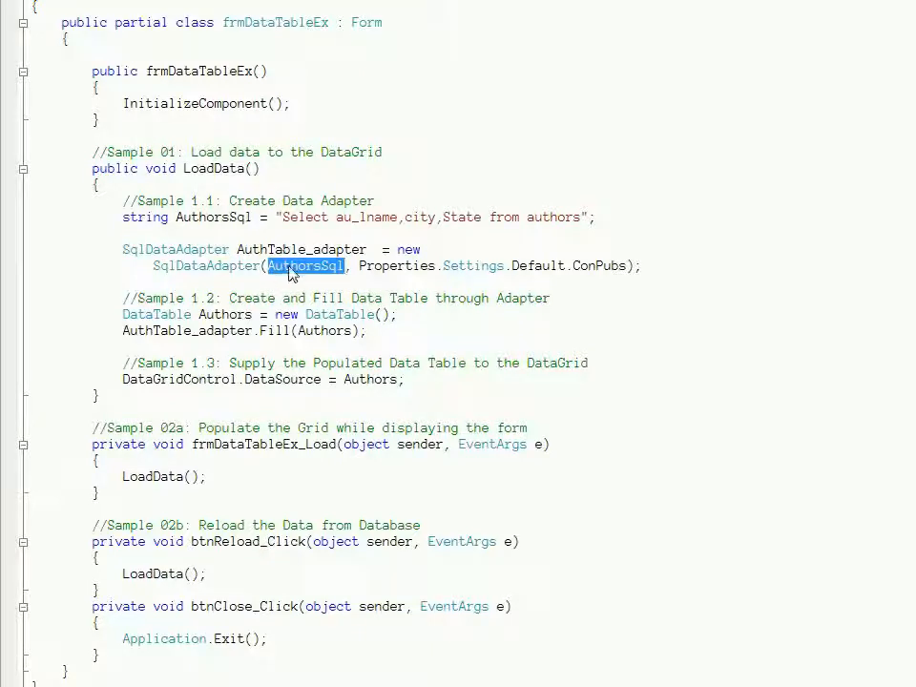
click(358, 265)
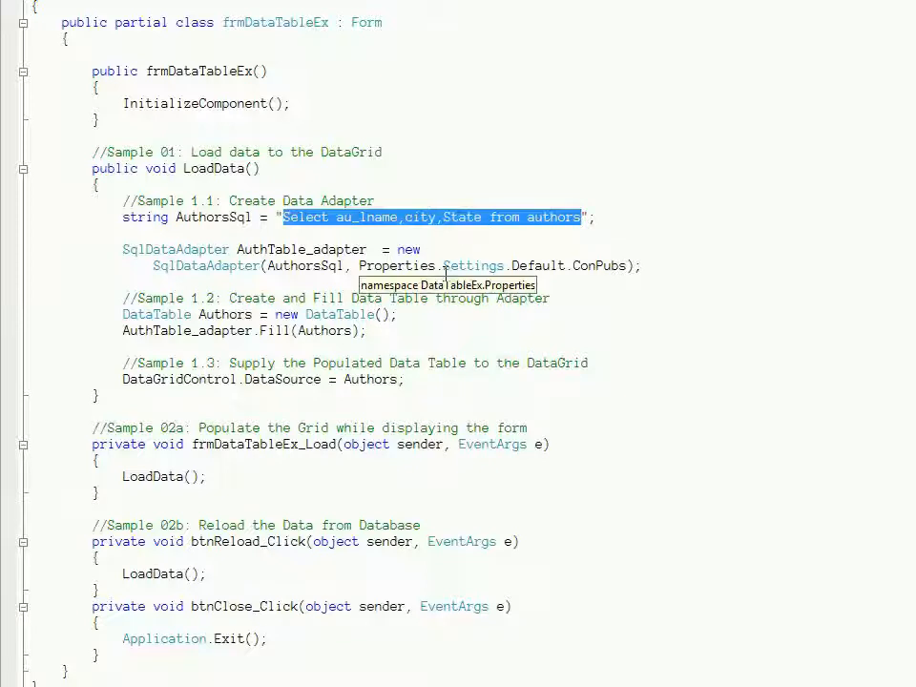
mouse_move(592, 285)
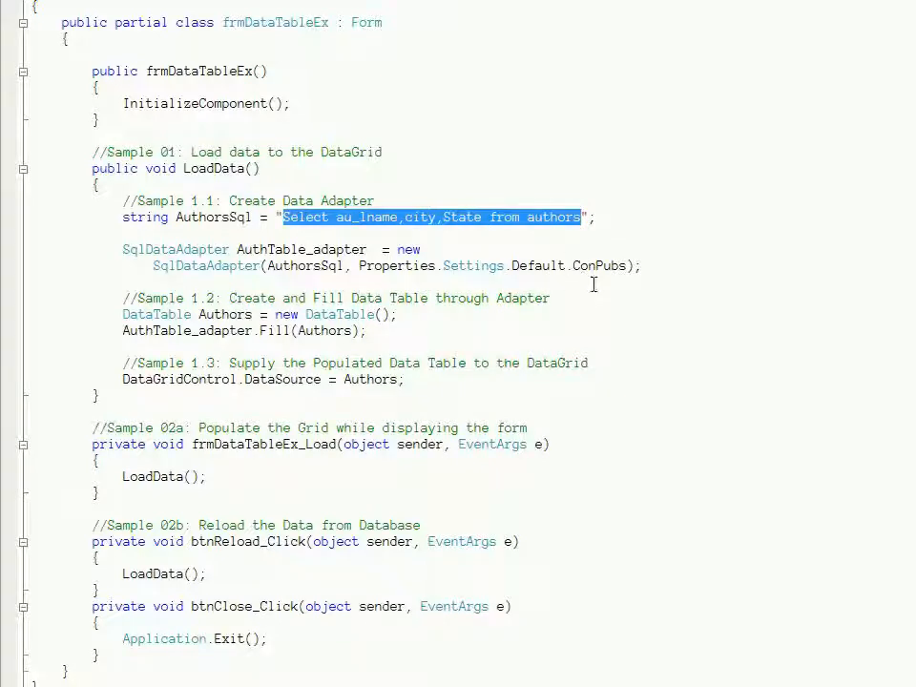
mouse_move(520, 260)
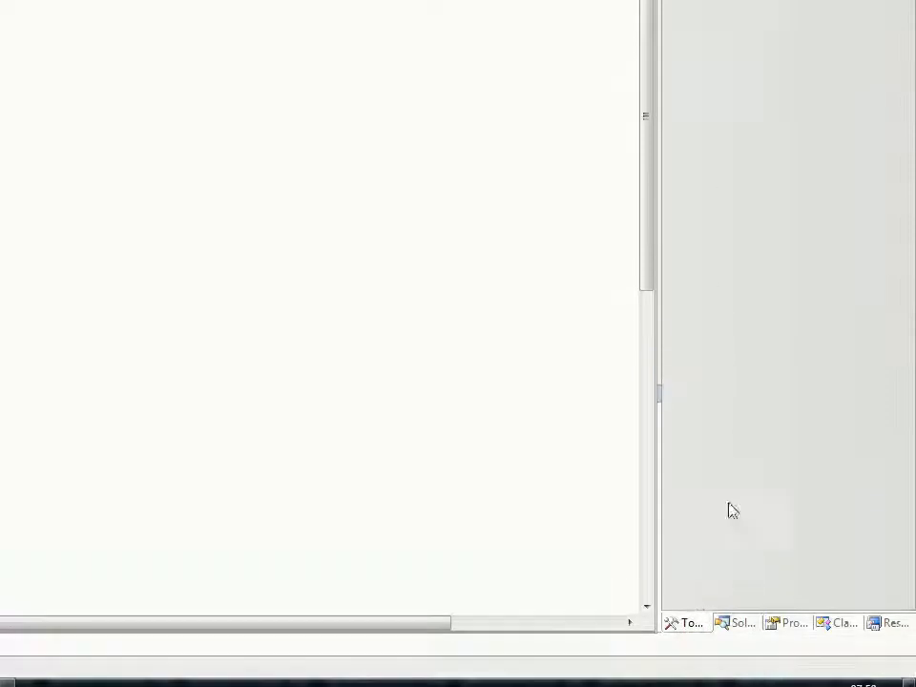
Open DataTableEx project Settings and keep ConPubs typed as a connection string
click(736, 622)
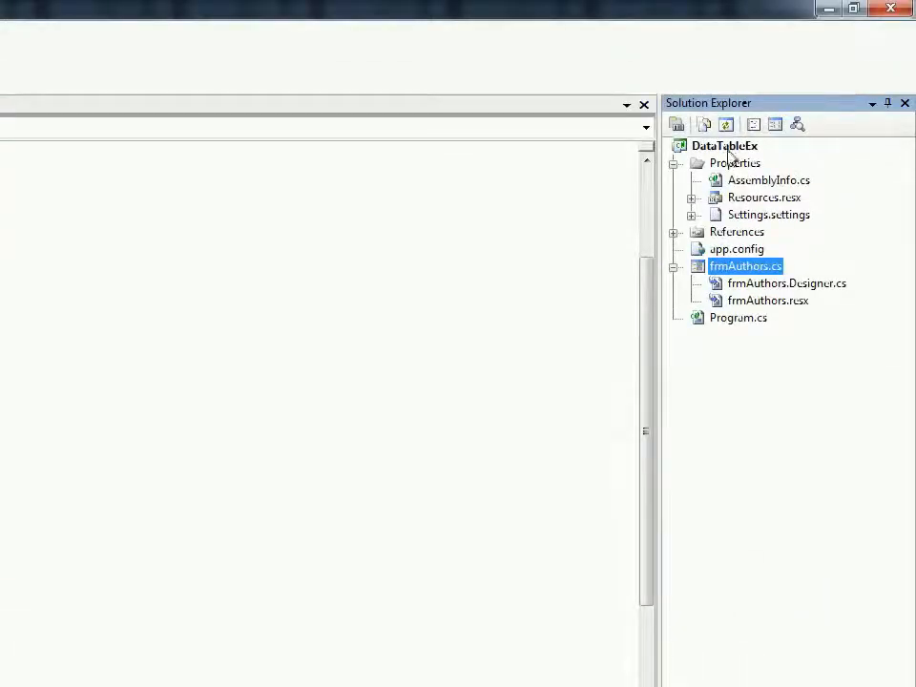
right_click(725, 145)
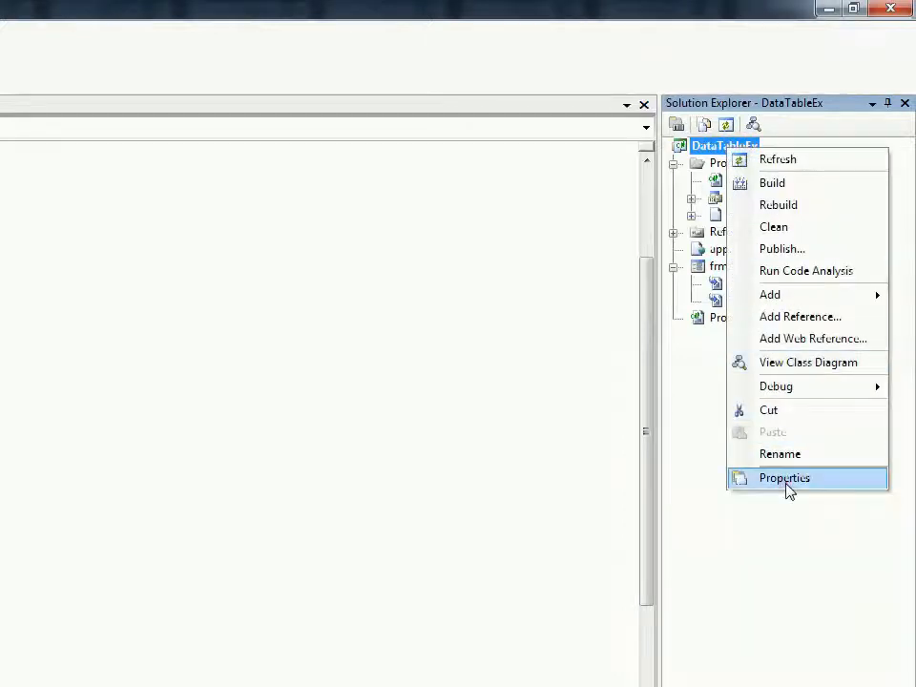
click(784, 479)
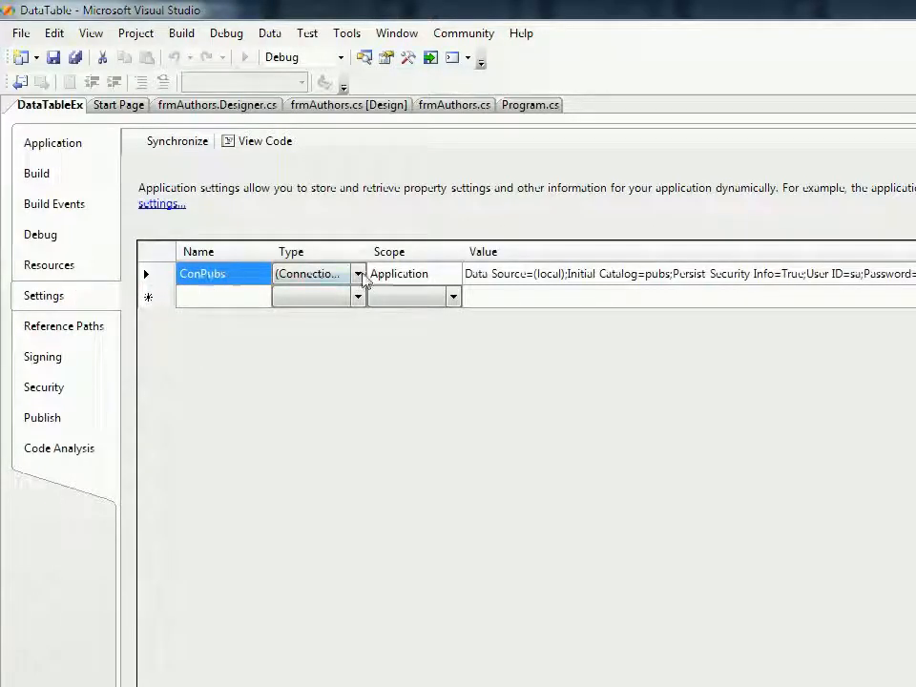
click(358, 274)
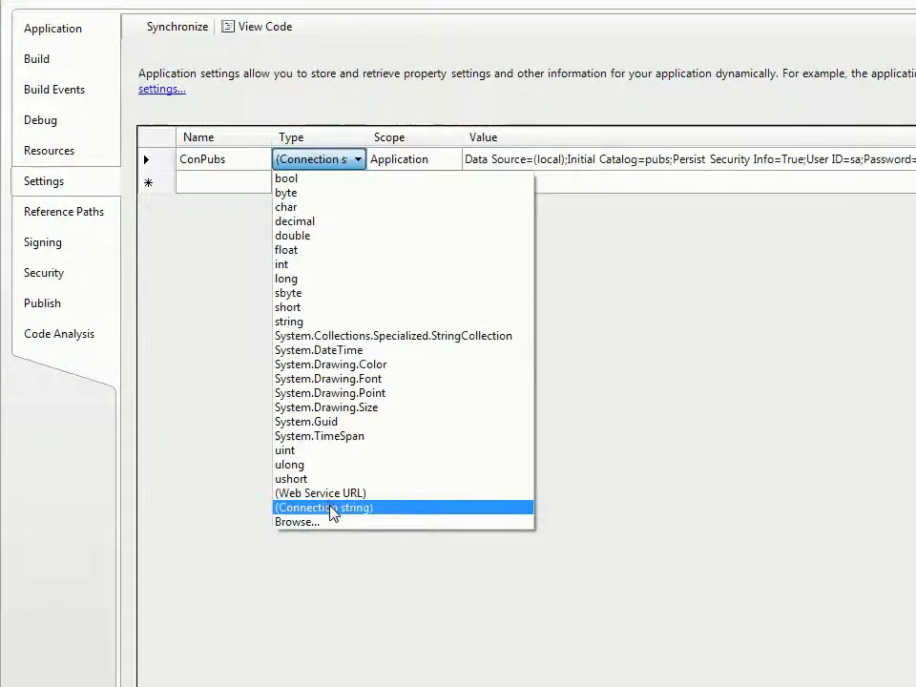
click(323, 507)
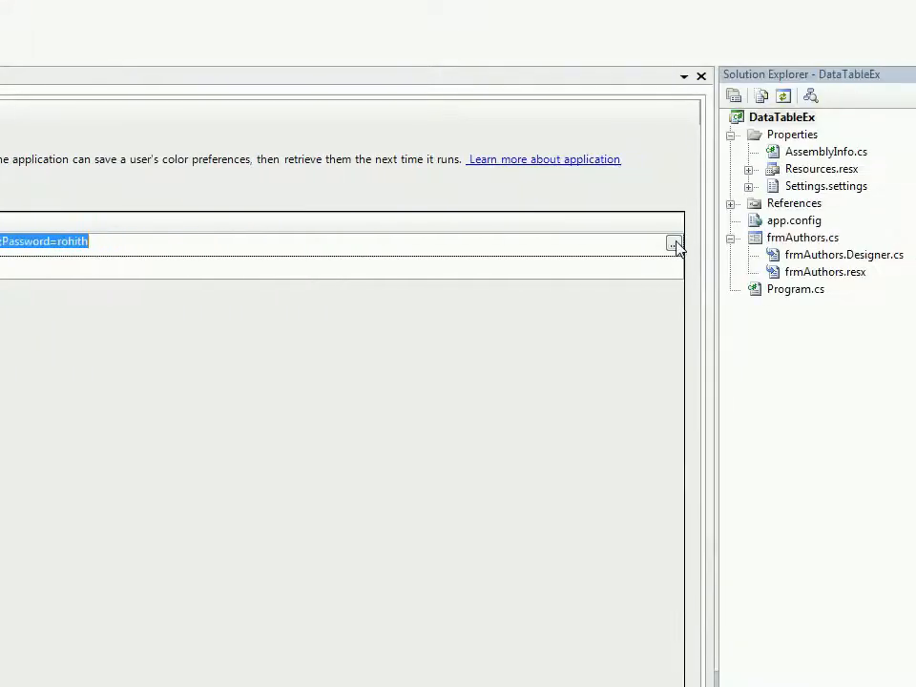
click(673, 244)
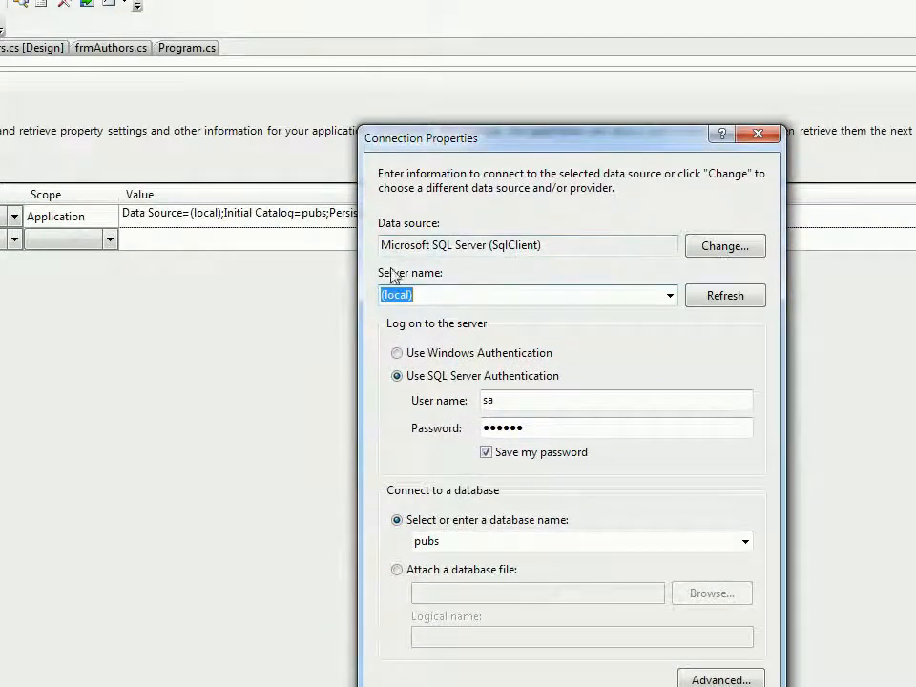
mouse_move(561, 249)
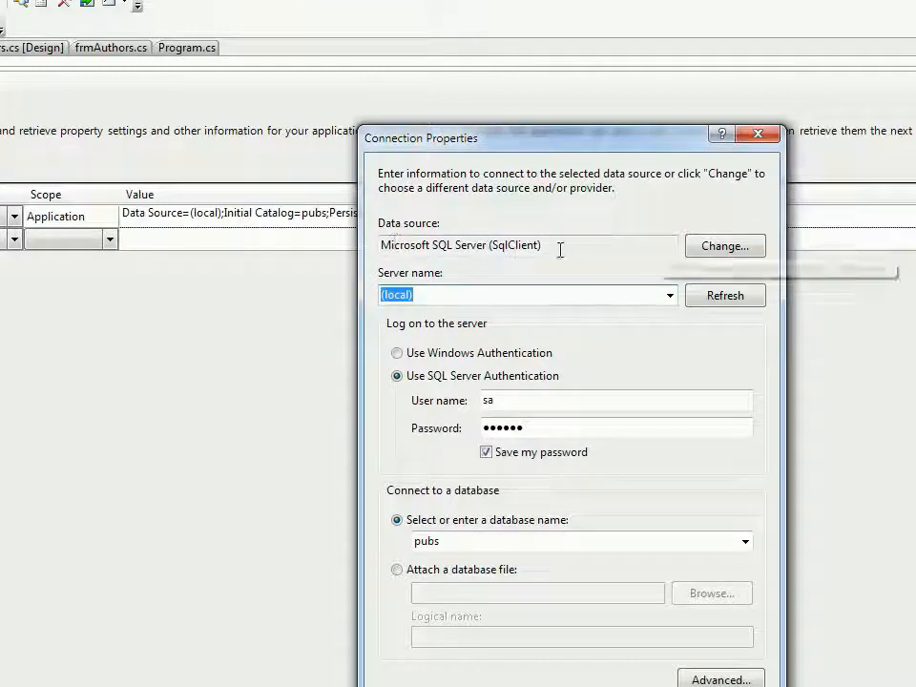
mouse_move(544, 246)
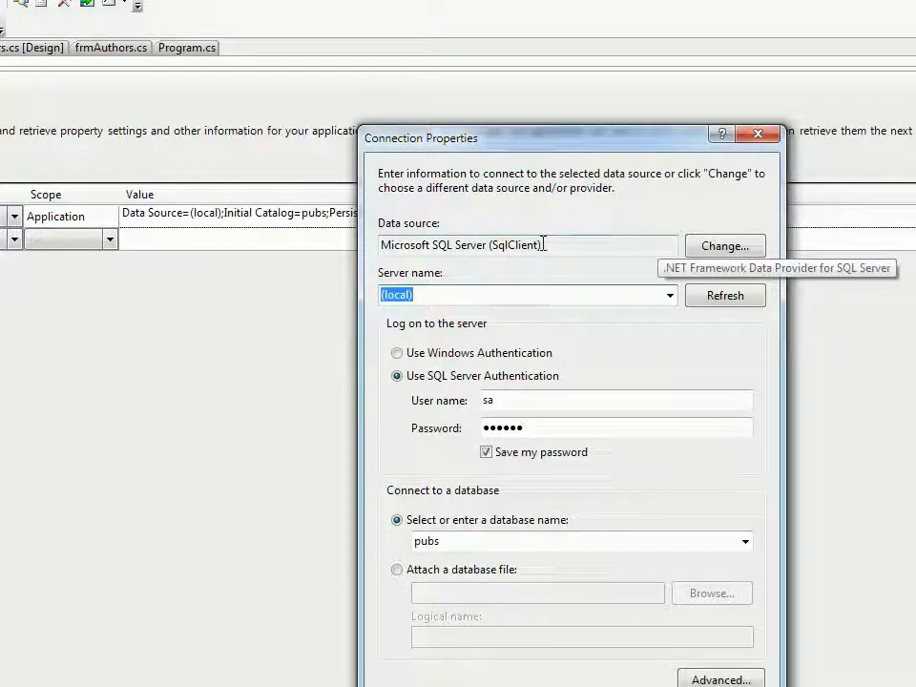
mouse_move(429, 293)
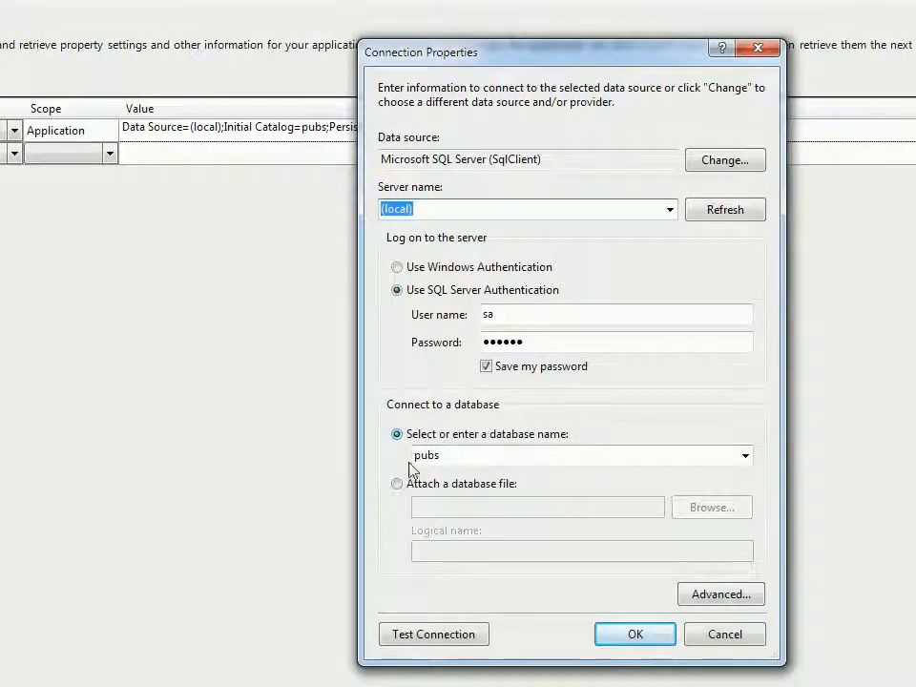
click(686, 455)
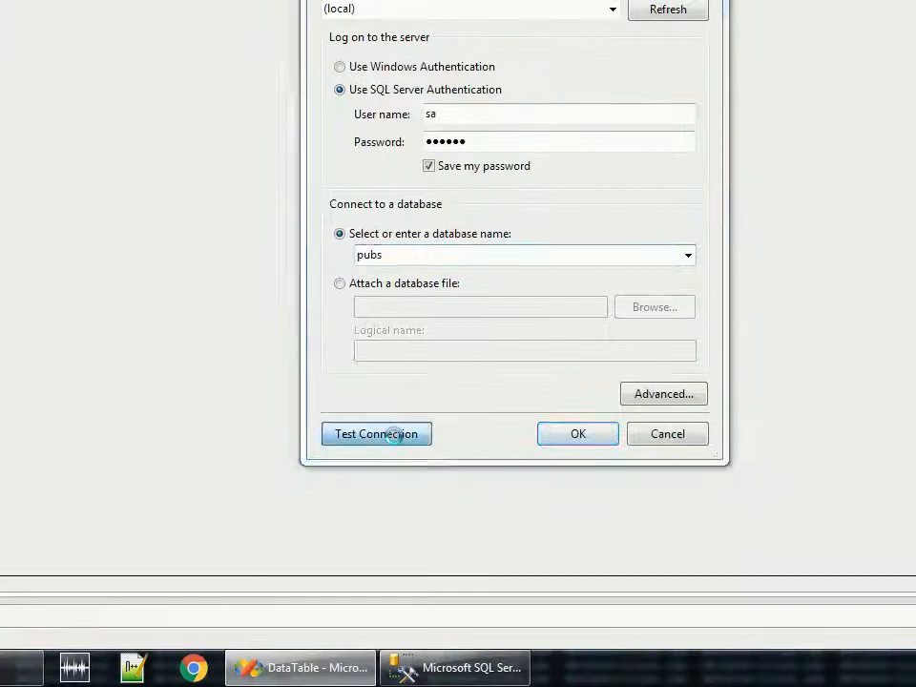
click(376, 433)
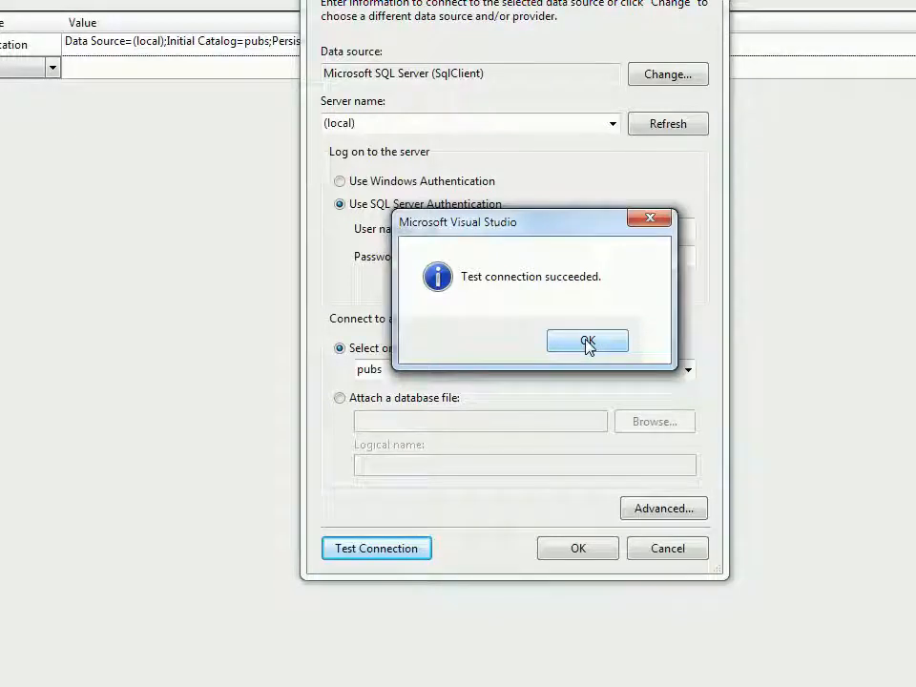
click(587, 342)
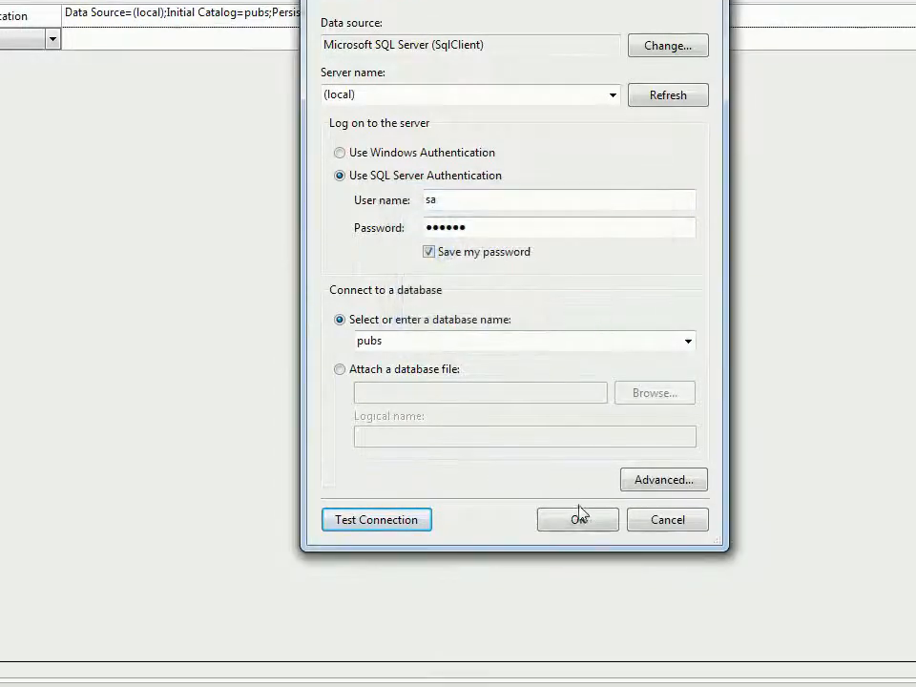
click(577, 520)
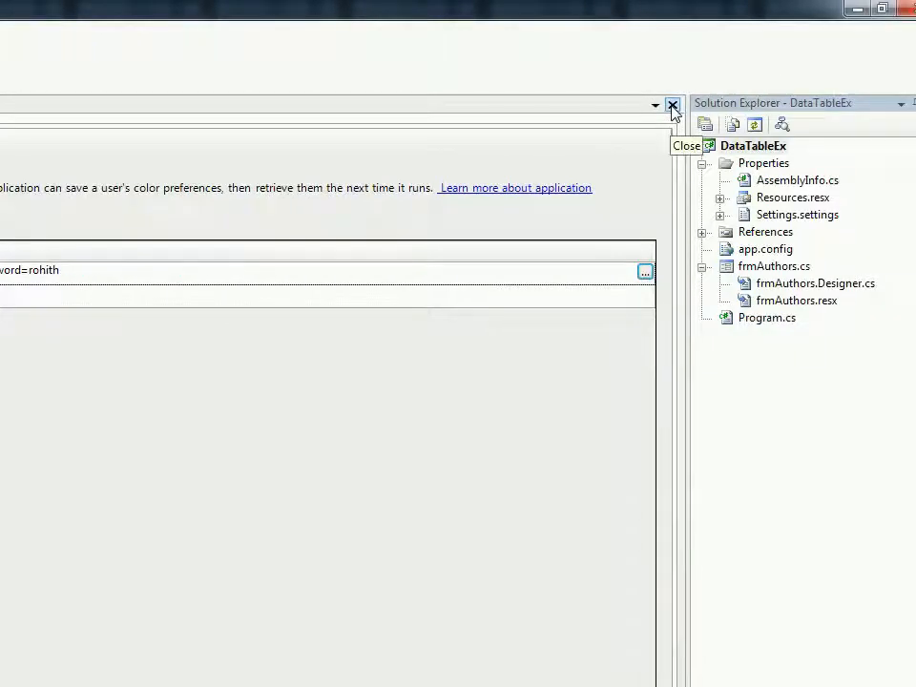
Close project properties and highlight the AuthTable_adapter Fill call on the Authors table
click(672, 105)
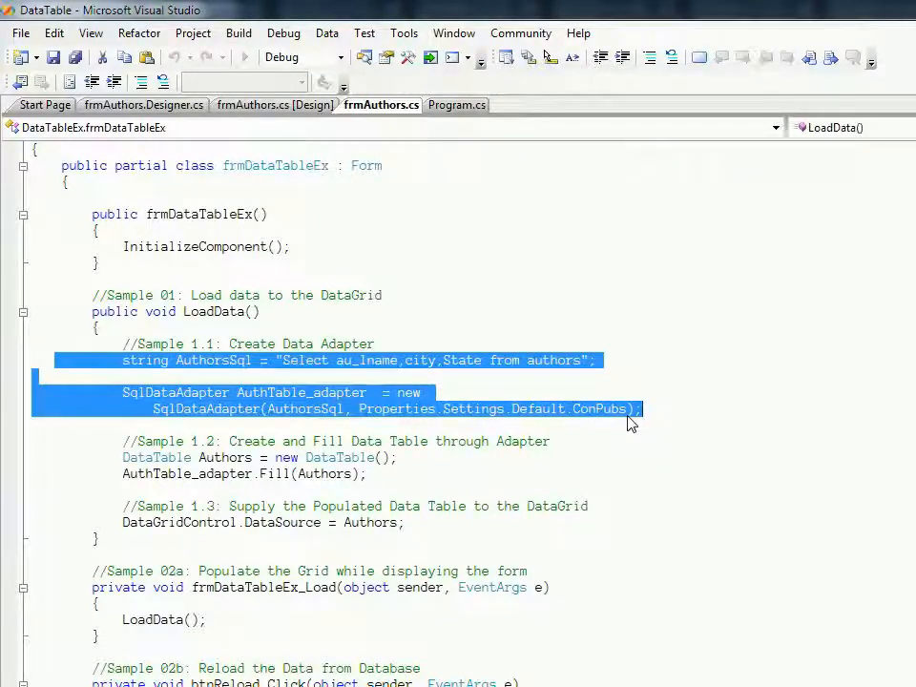
mouse_move(628, 427)
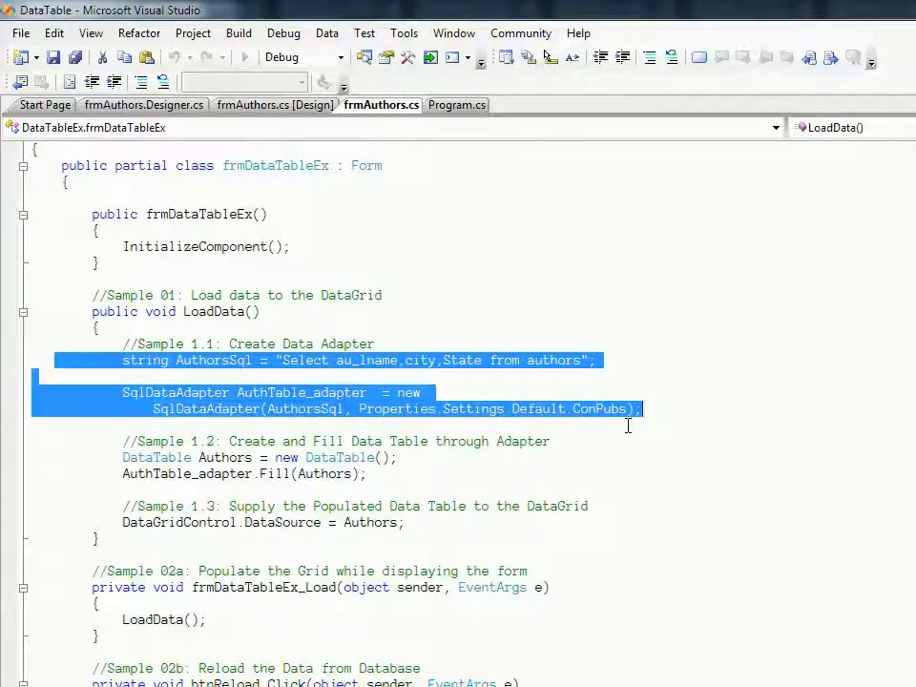
click(399, 458)
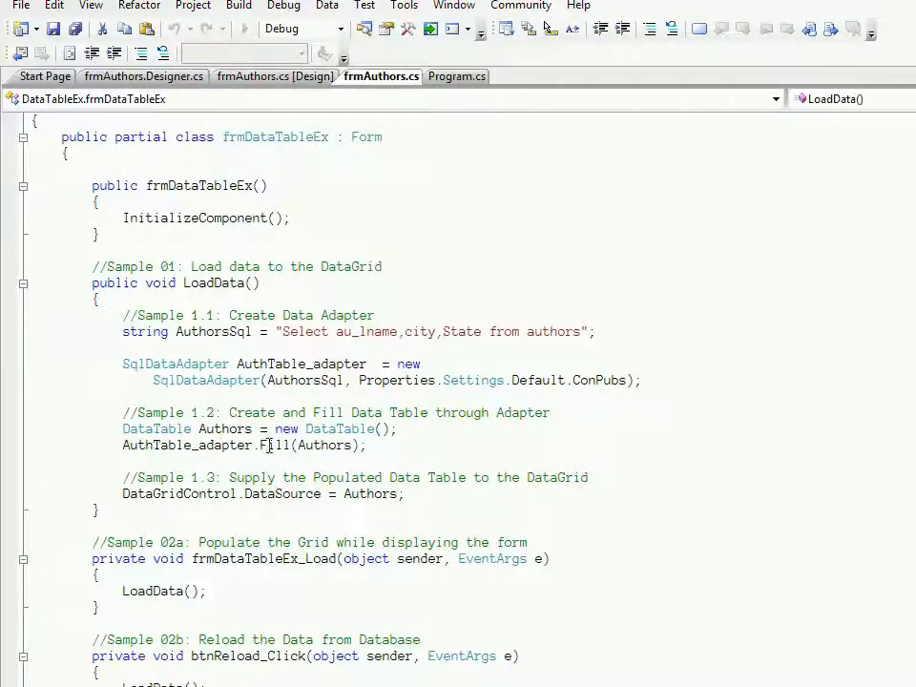
mouse_move(276, 445)
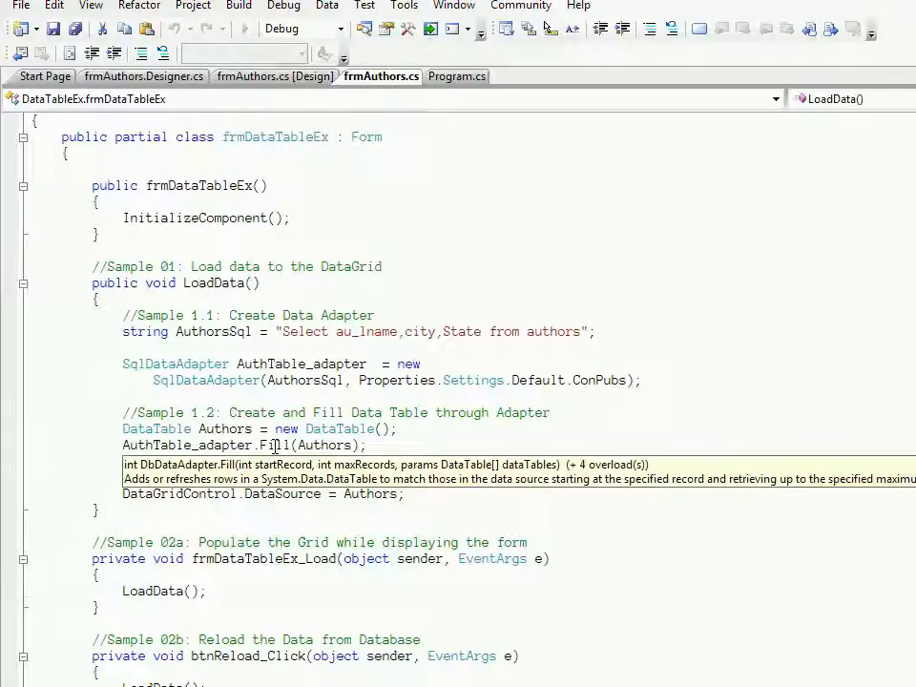
double_click(187, 444)
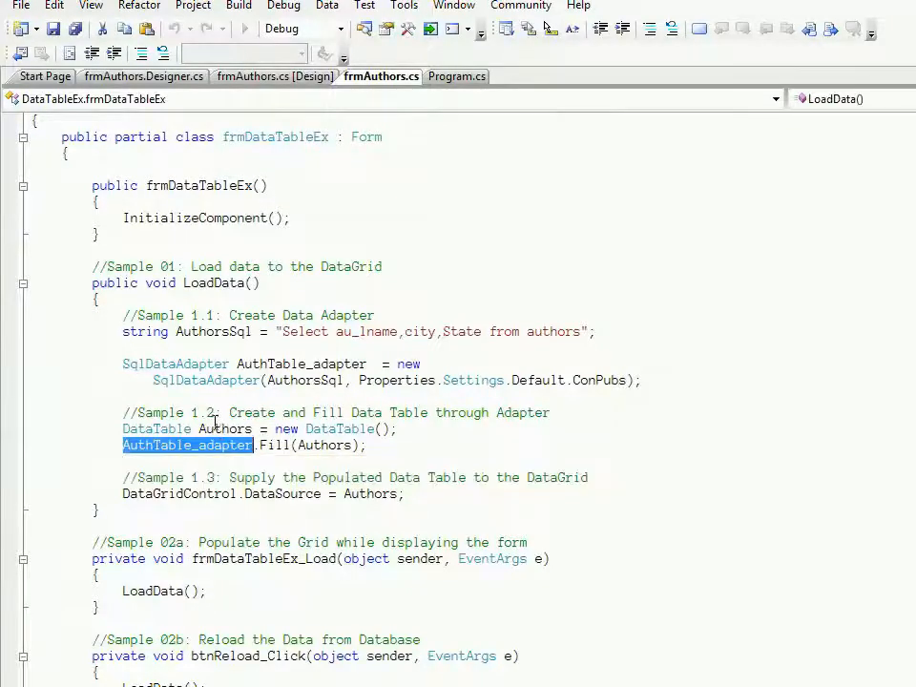
mouse_move(334, 445)
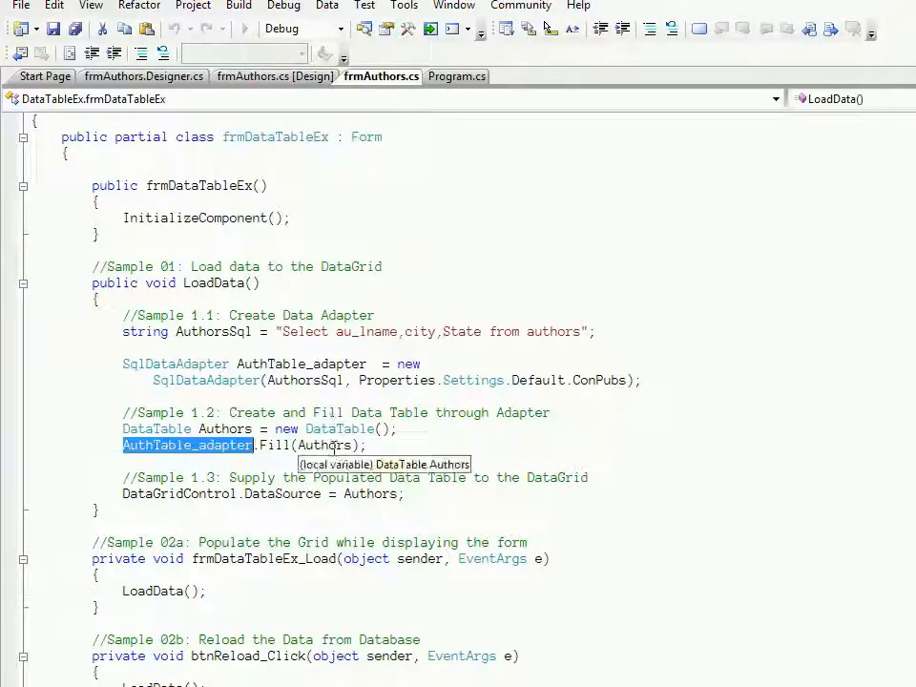
double_click(325, 445)
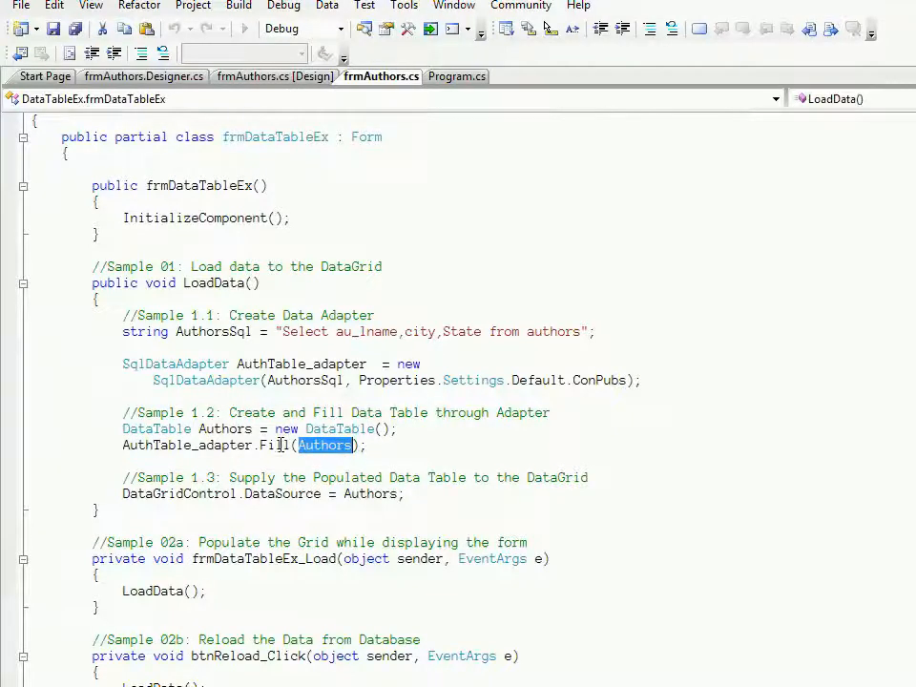
double_click(277, 444)
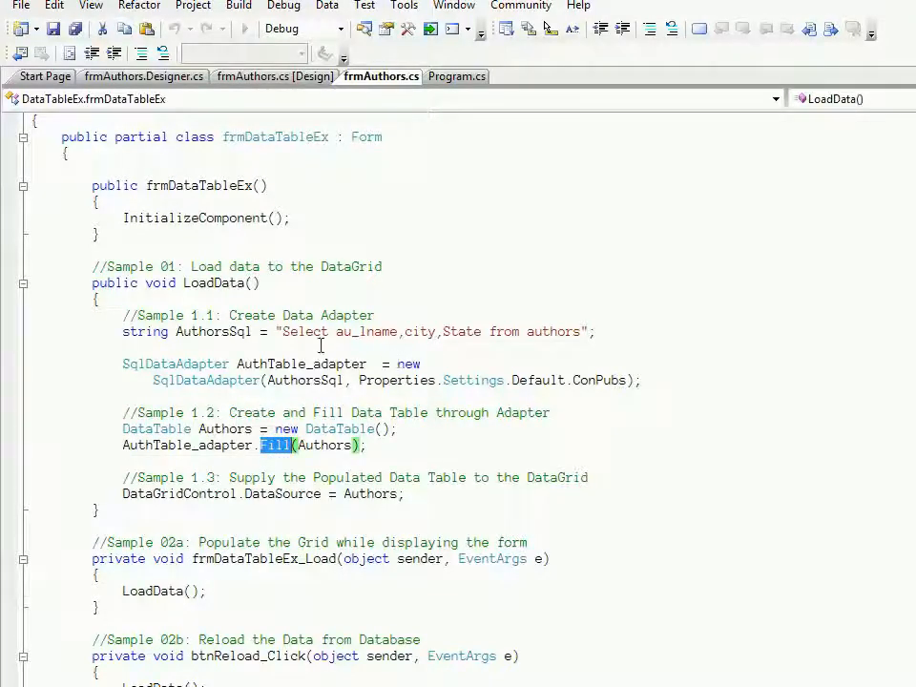
Highlight the Select query and the grid's DataSource assignment, then show frmAuthors.cs [Design]
double_click(305, 332)
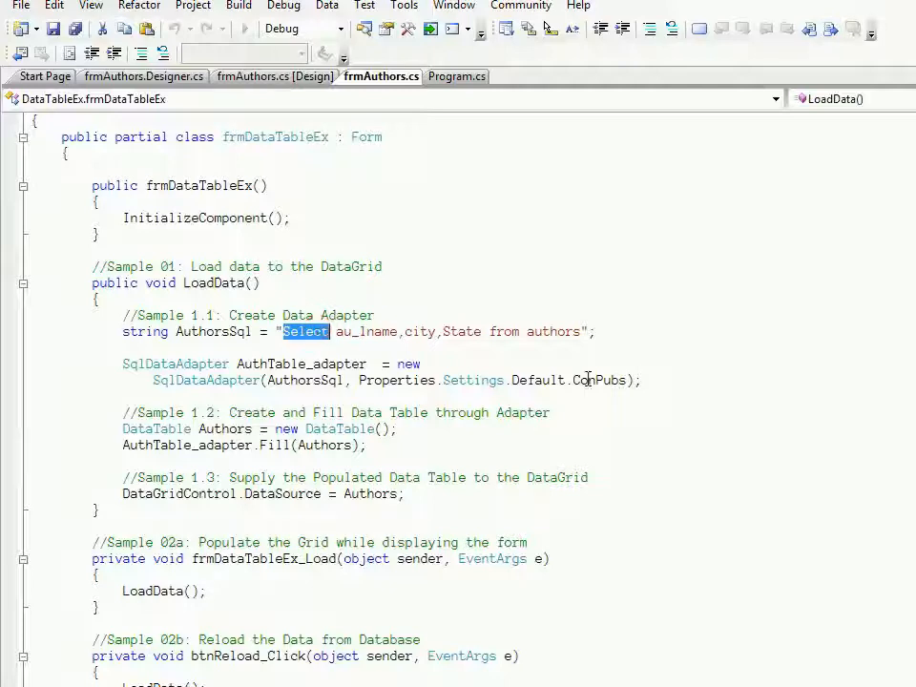
double_click(601, 380)
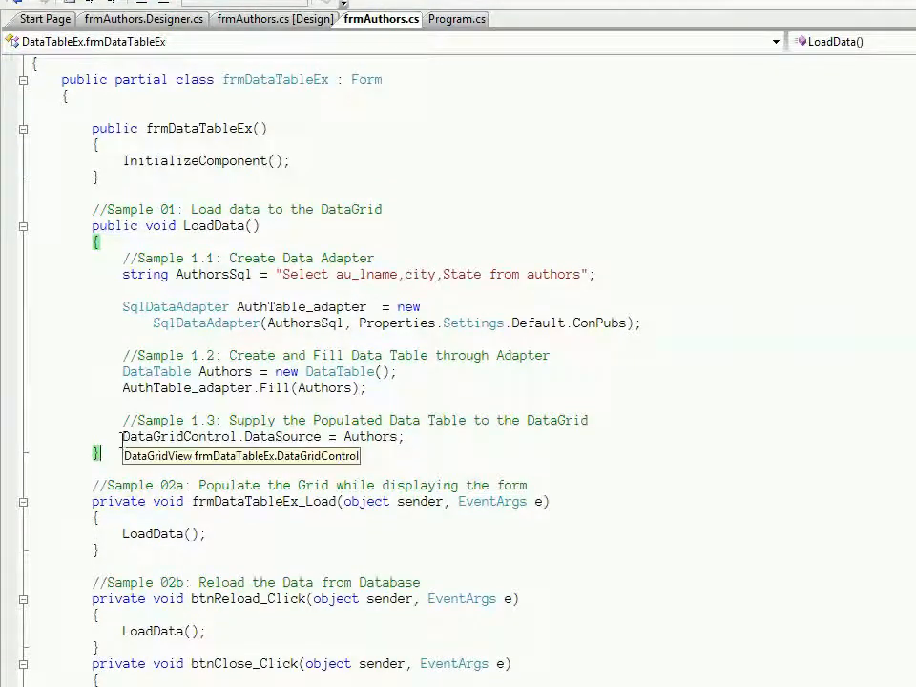
double_click(177, 436)
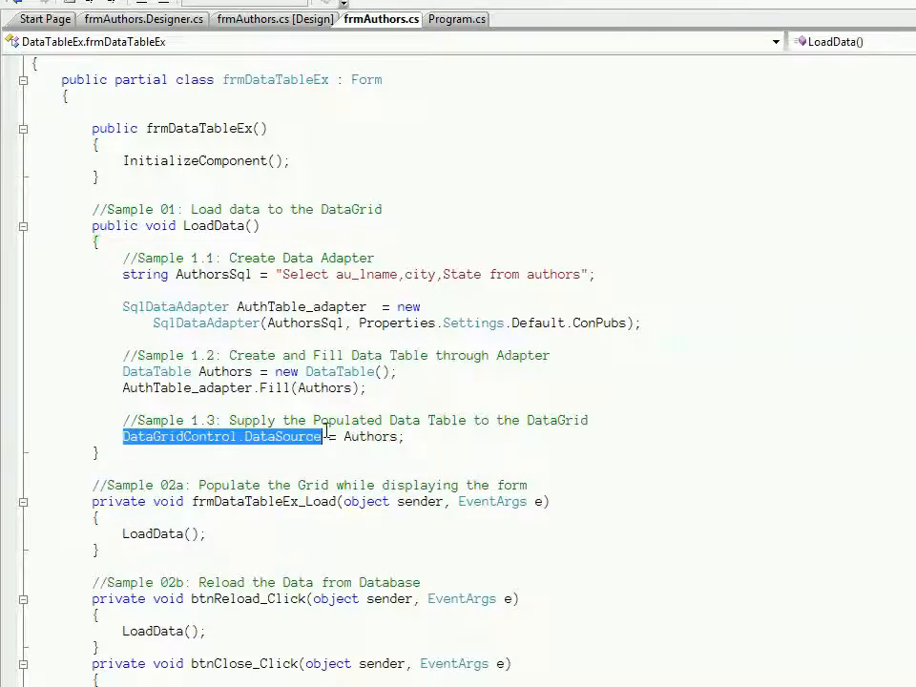
click(276, 105)
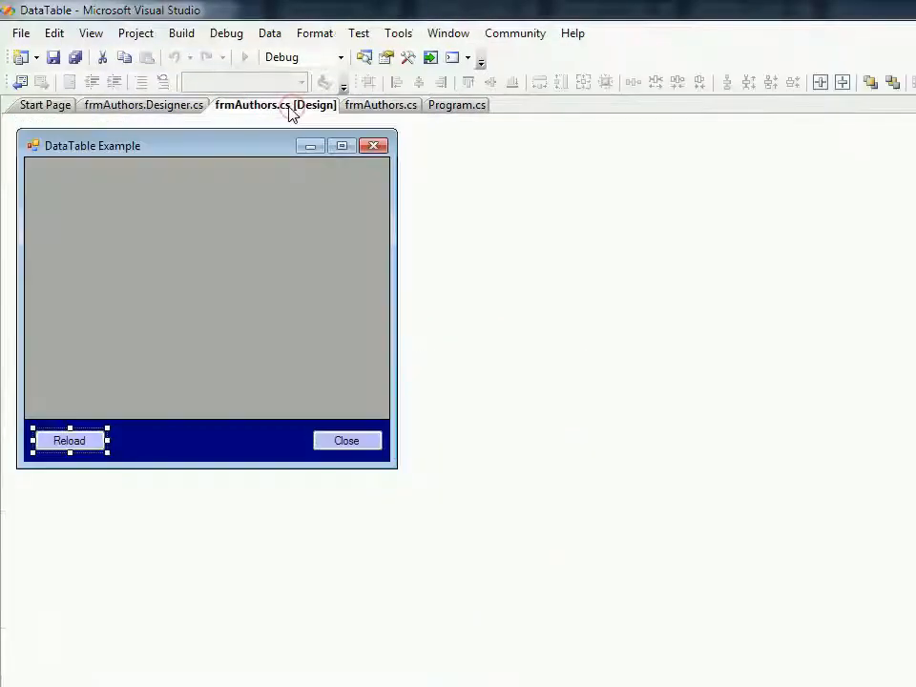
Select the DataGrid in the designer and jump to the btnReload_Click handler code
click(174, 277)
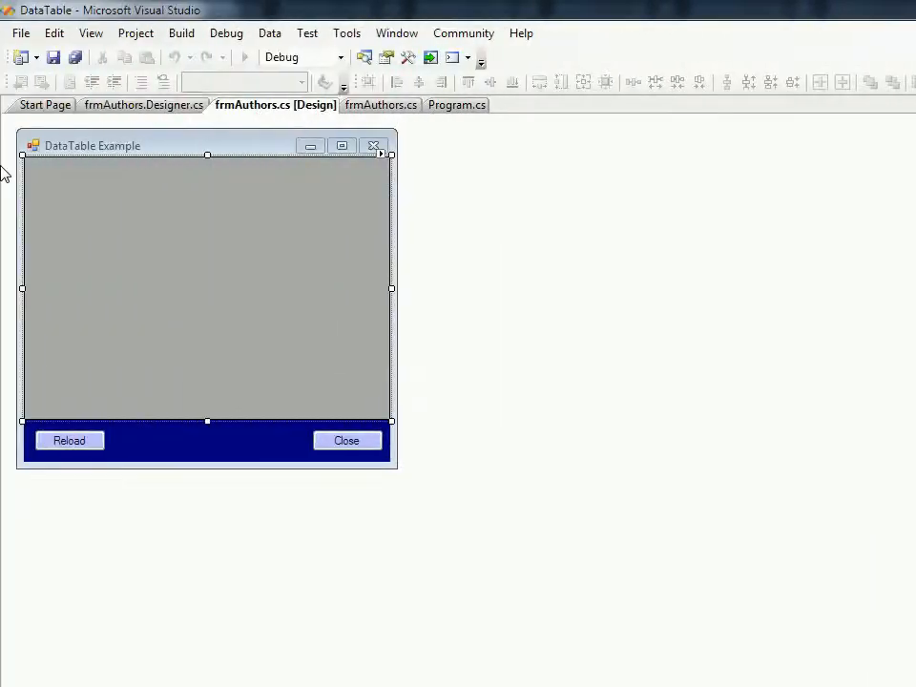
mouse_move(69, 440)
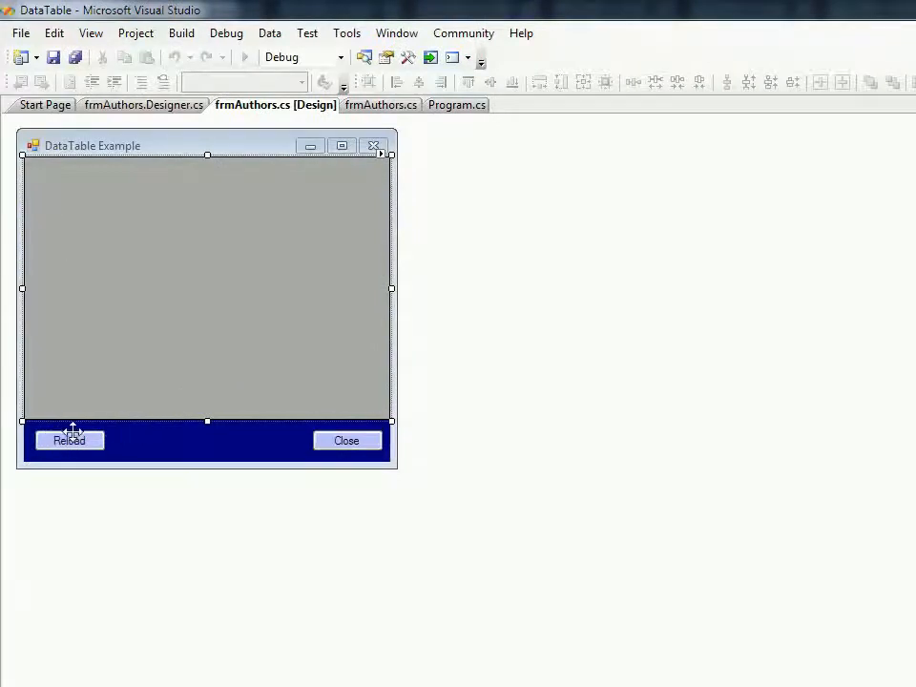
click(380, 105)
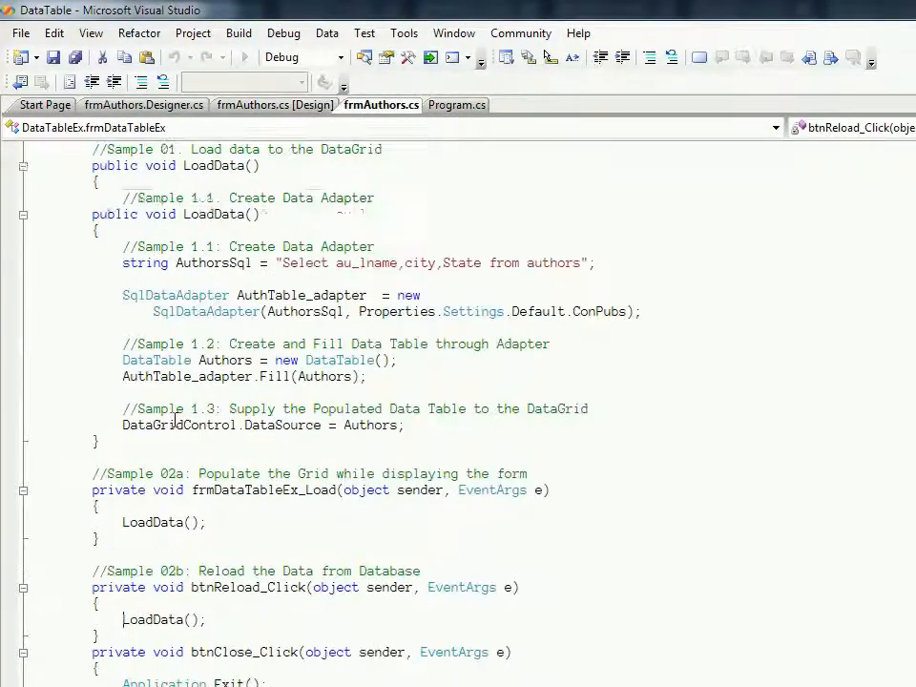
scroll(up, 3)
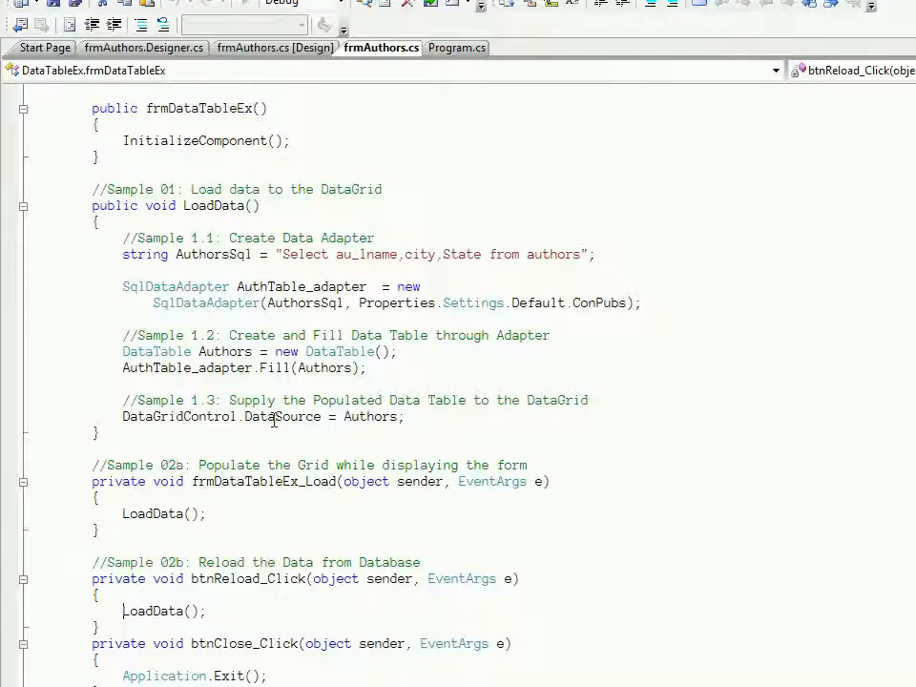
double_click(282, 417)
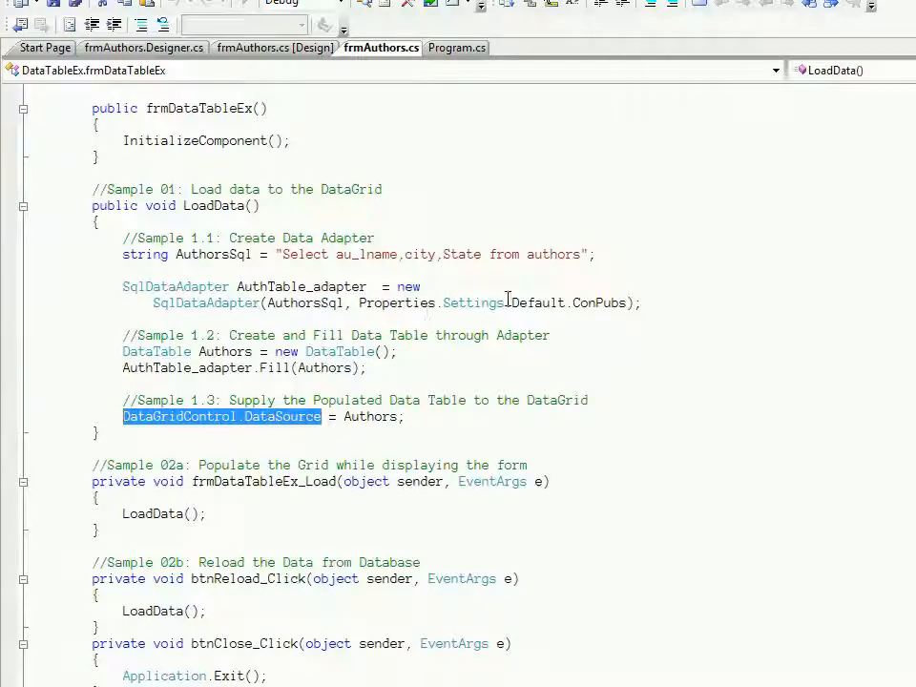
mouse_move(425, 319)
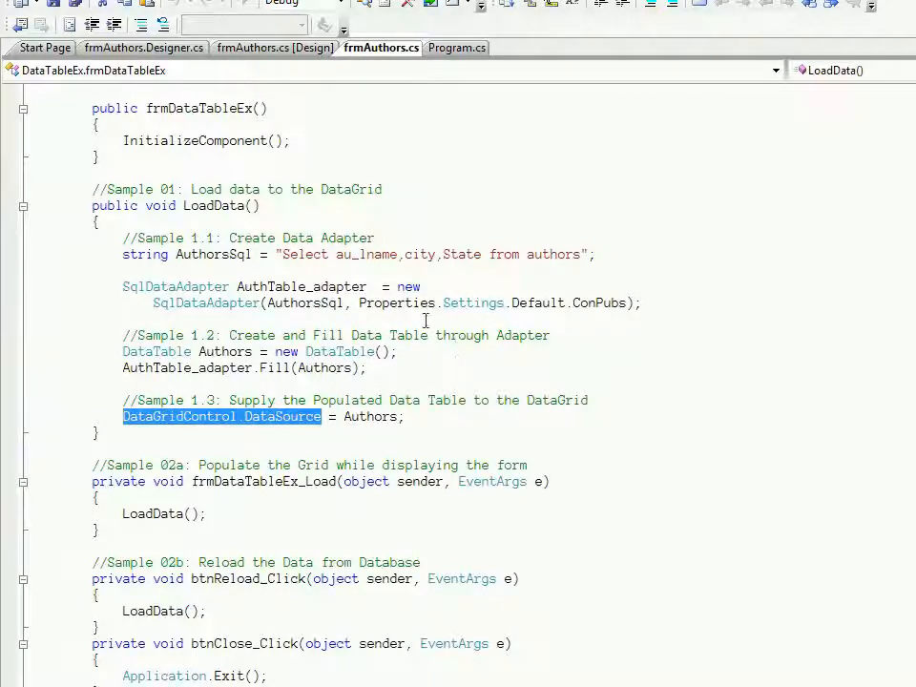
mouse_move(246, 465)
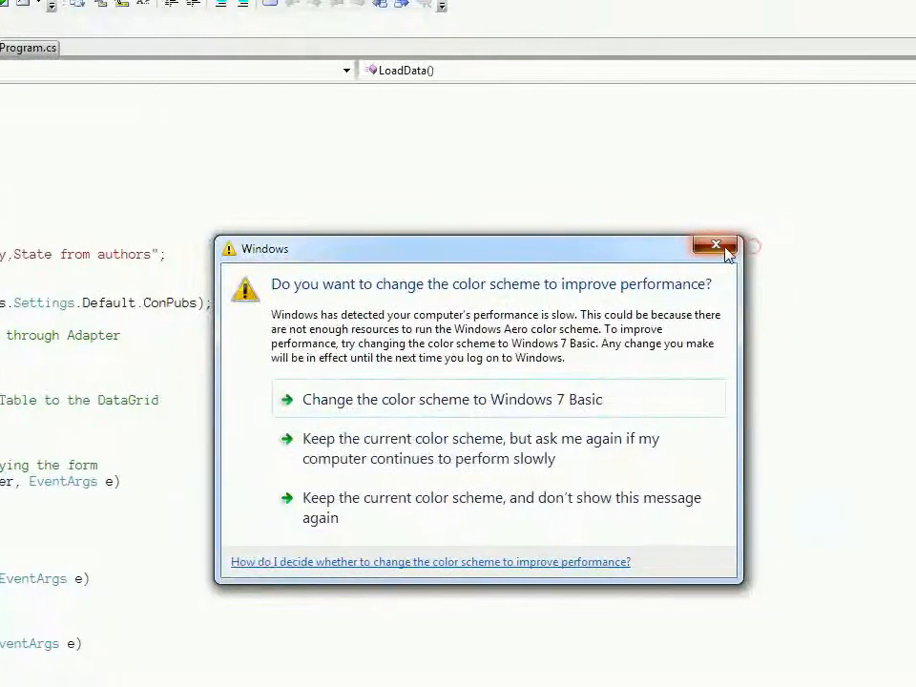
click(715, 245)
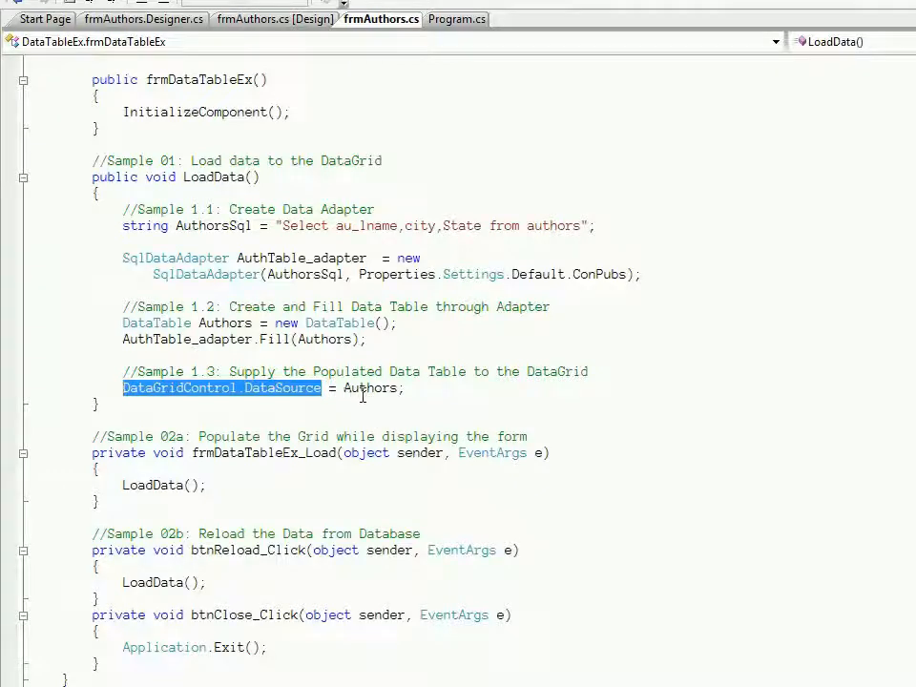
mouse_move(371, 387)
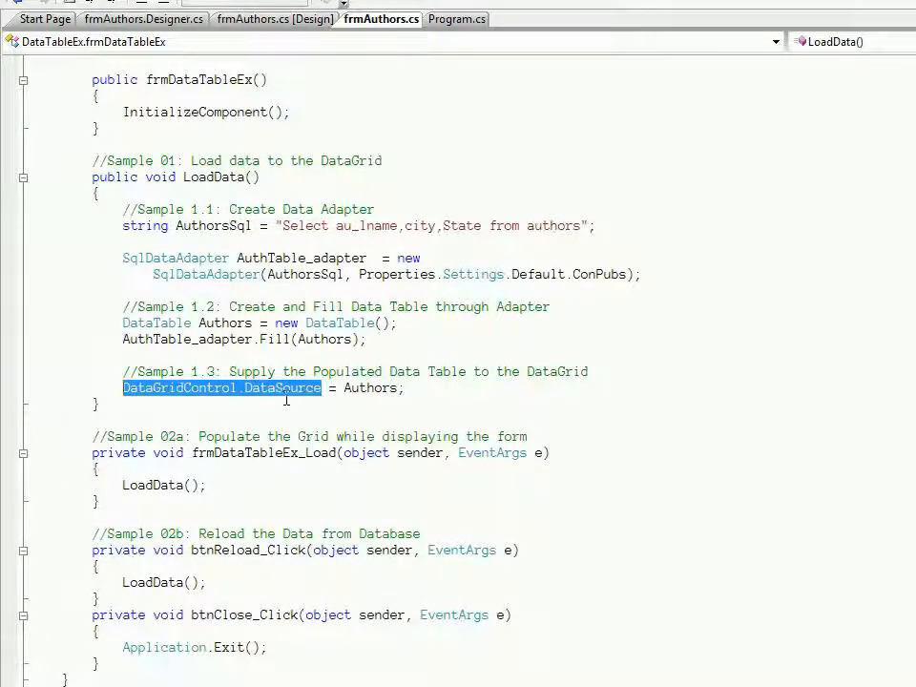
double_click(380, 388)
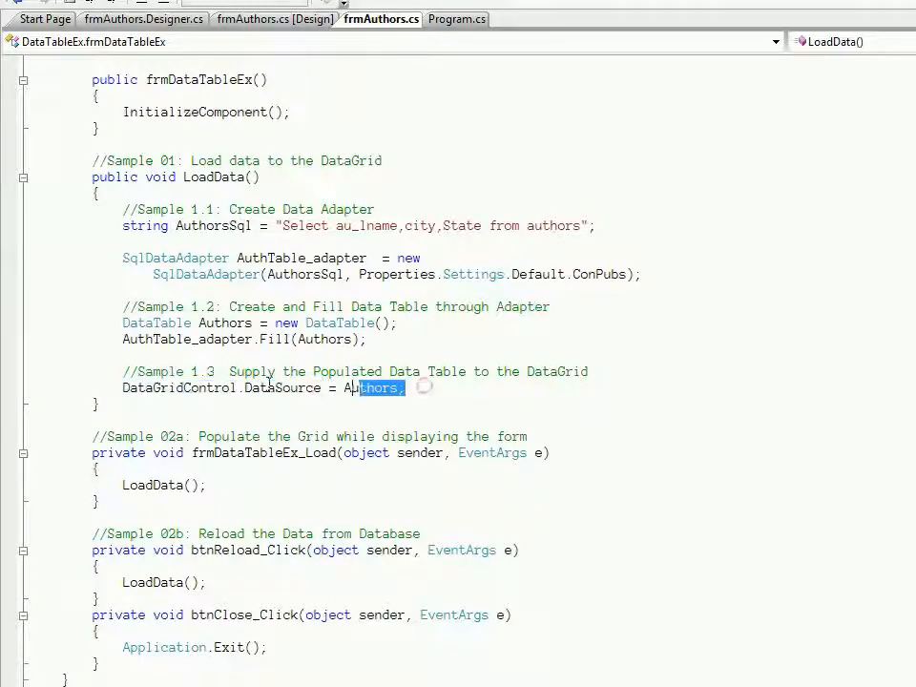
triple_click(263, 388)
text(:)
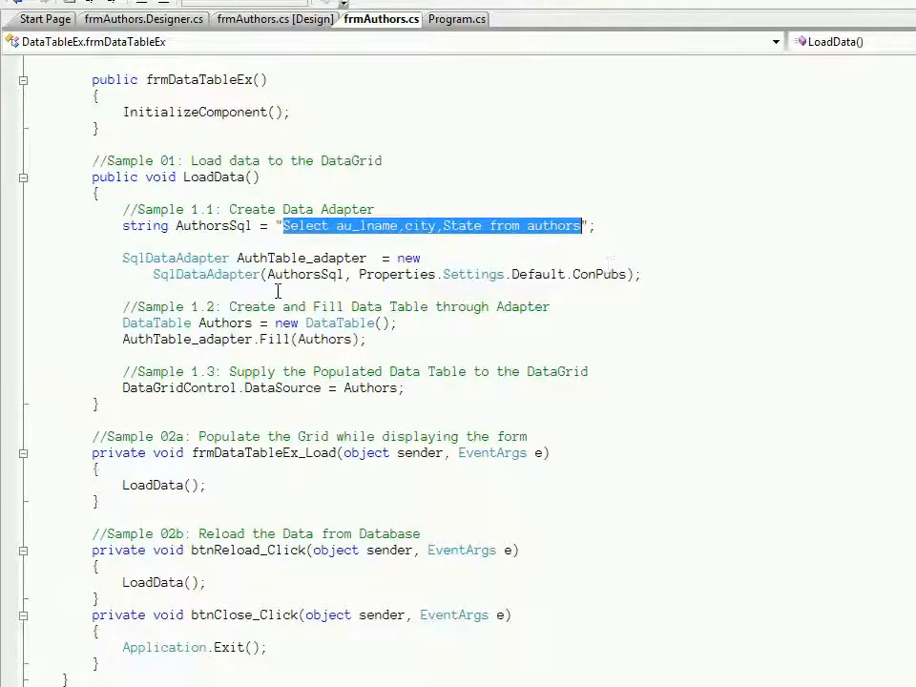
double_click(301, 257)
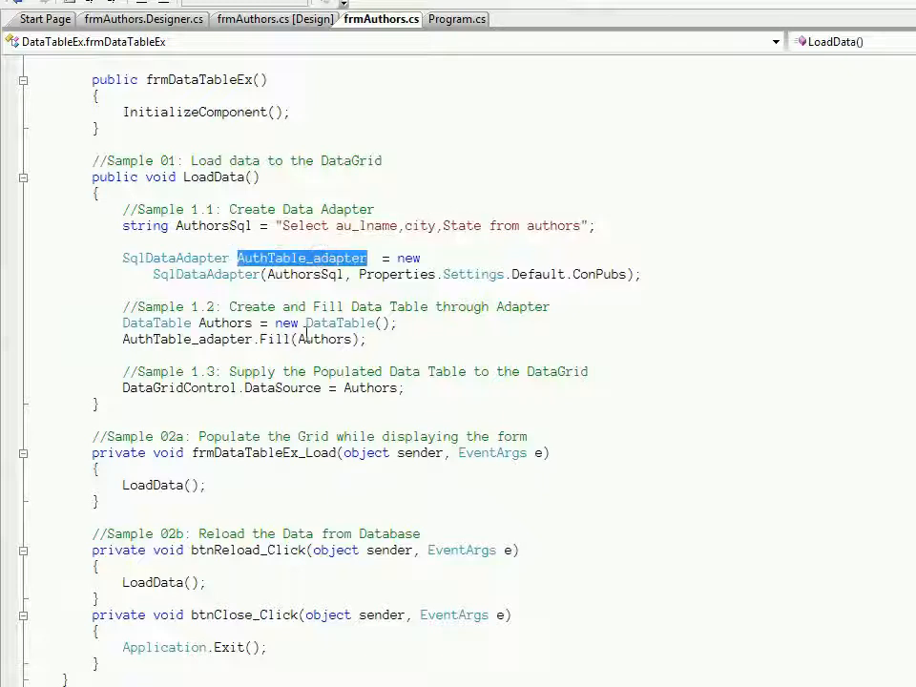
double_click(325, 339)
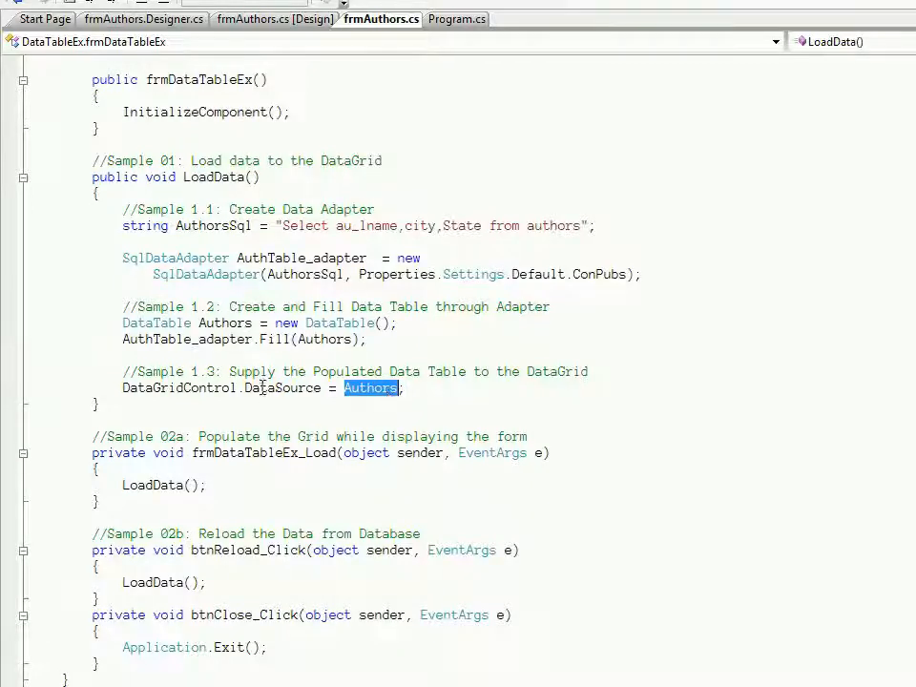
click(217, 387)
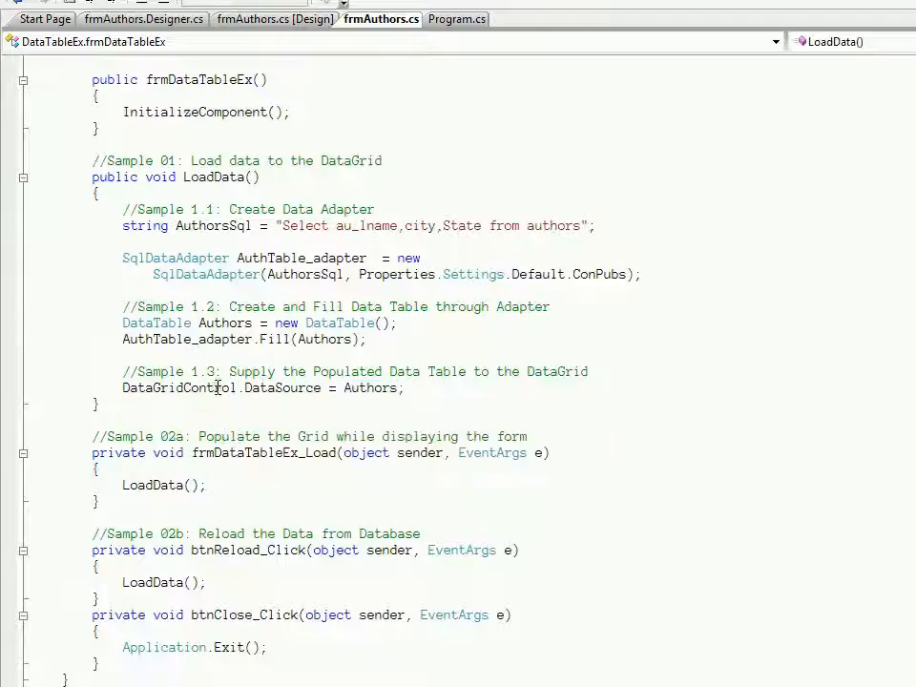
double_click(283, 387)
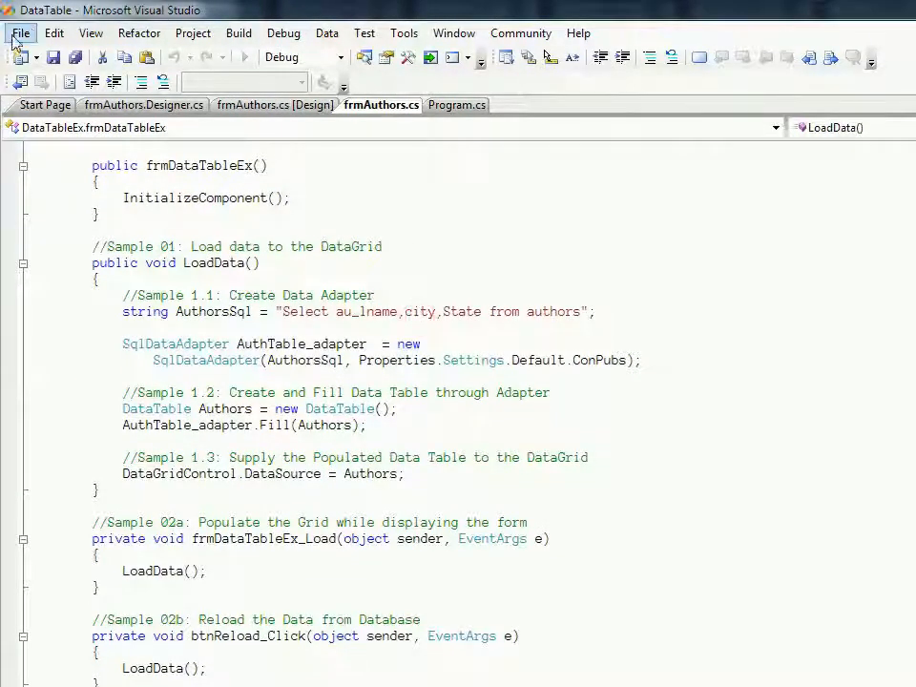
Build DataTableEx and start debugging so the form displays the authors grid
click(193, 33)
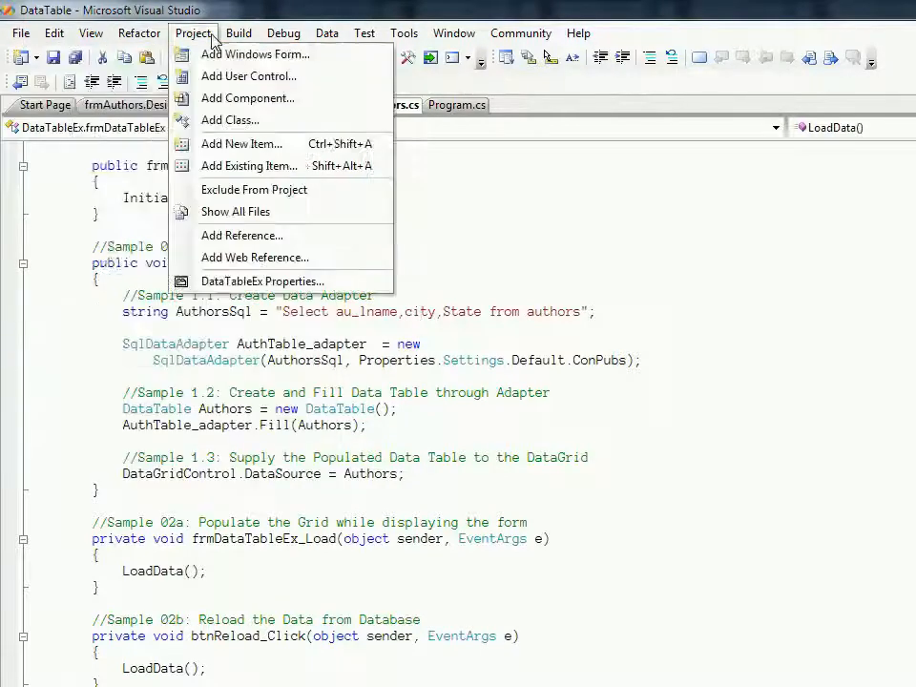
click(239, 33)
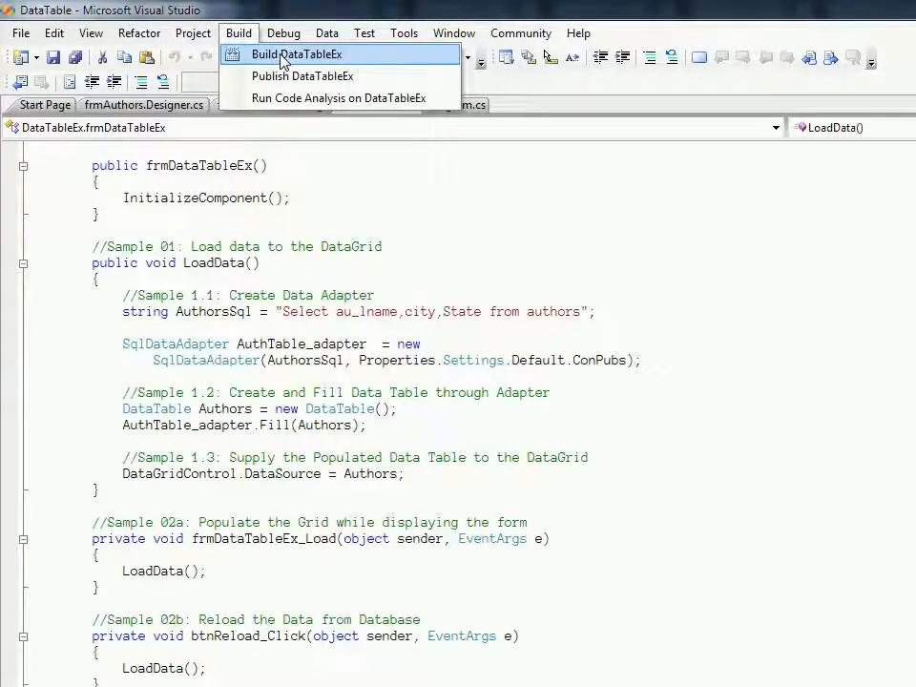
click(299, 54)
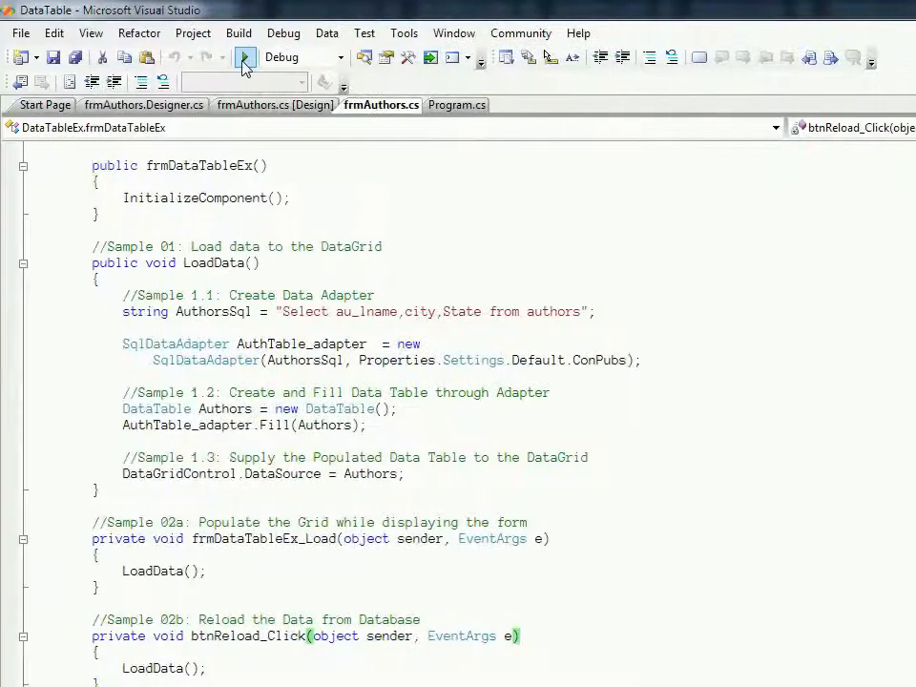
click(244, 57)
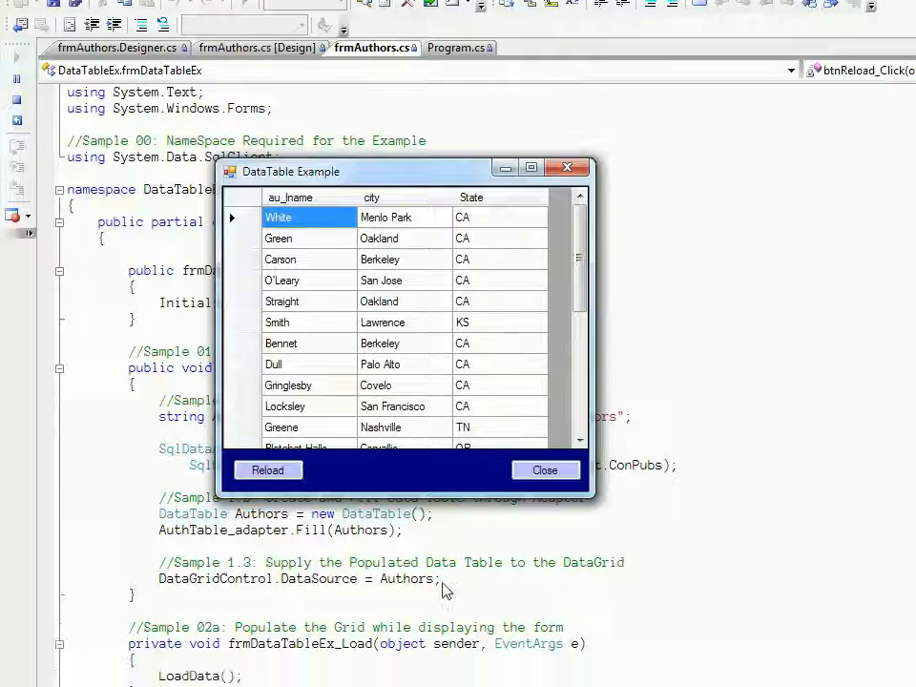
Switch back to Management Studio and scroll the authors Results grid for comparison
click(626, 667)
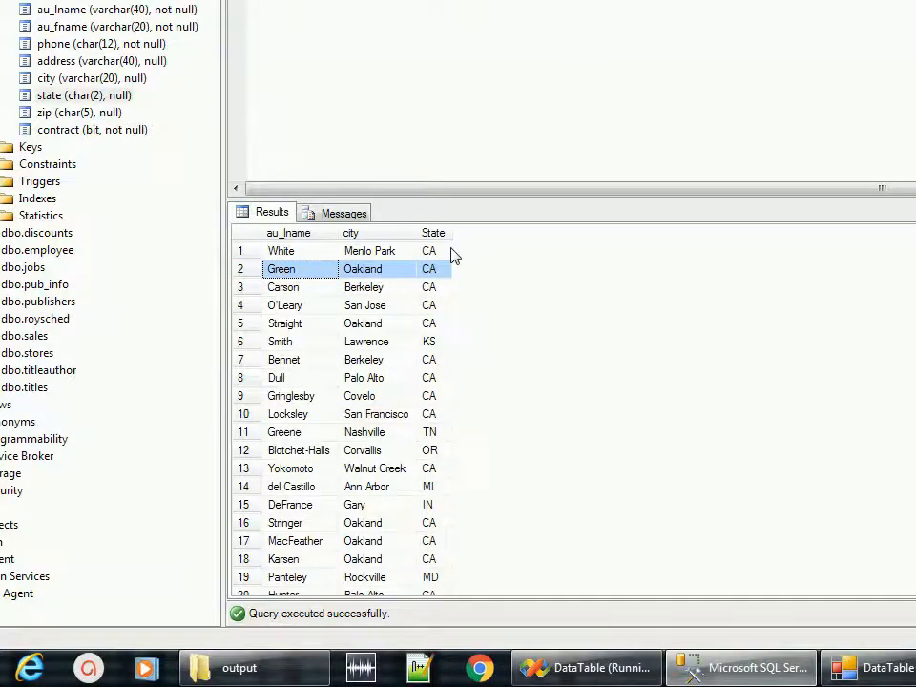
scroll(up, 3)
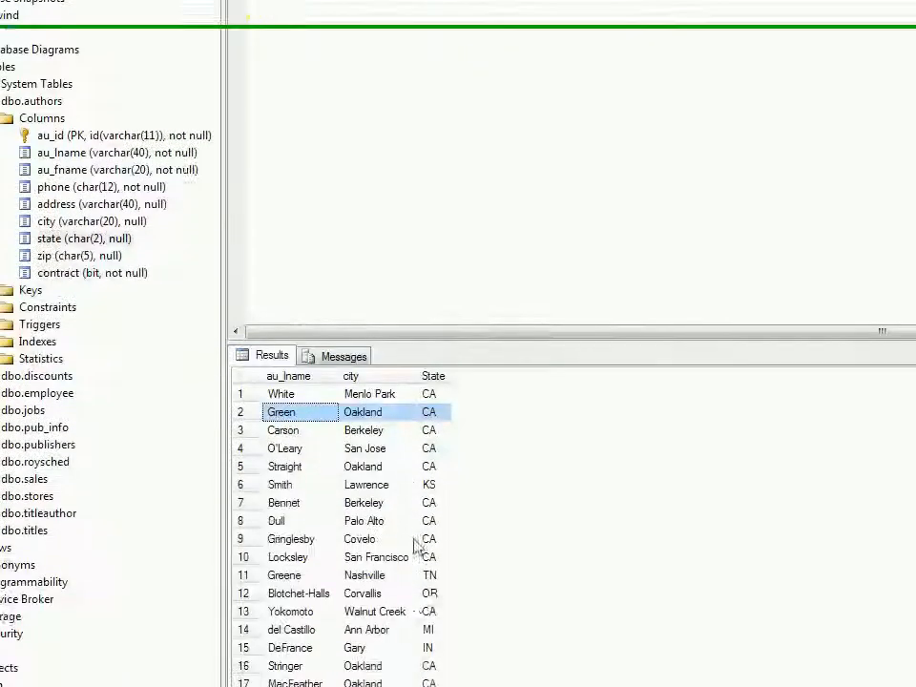